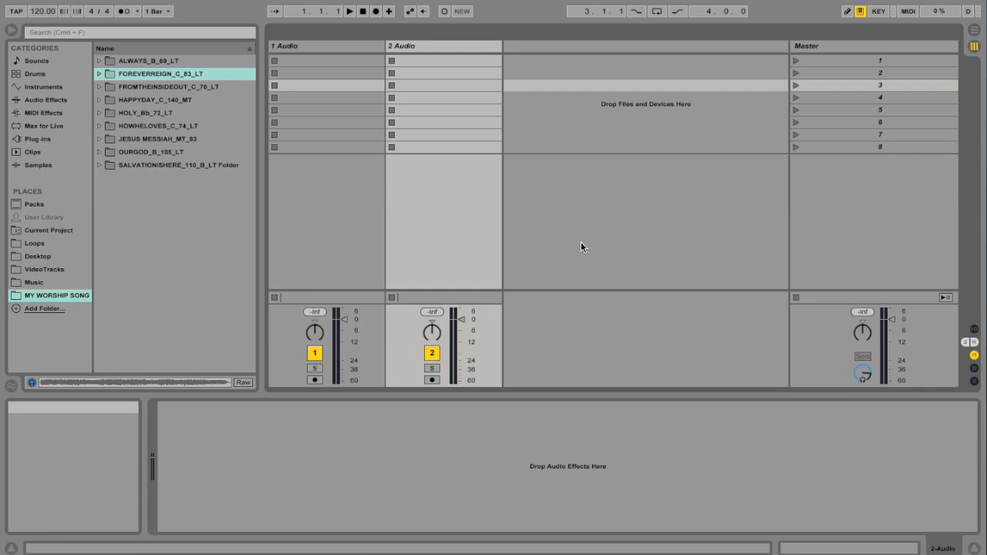
mouse_move(561, 191)
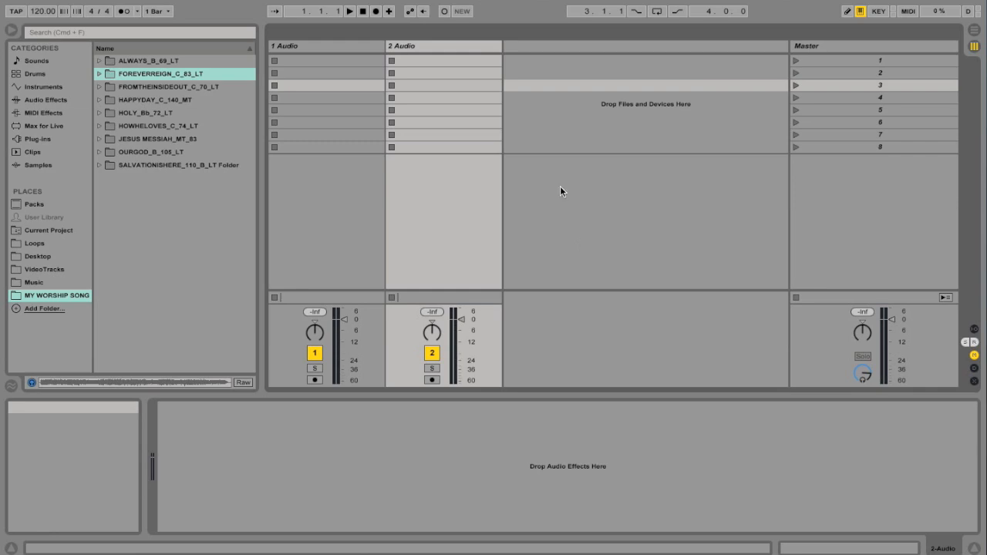
mouse_move(548, 228)
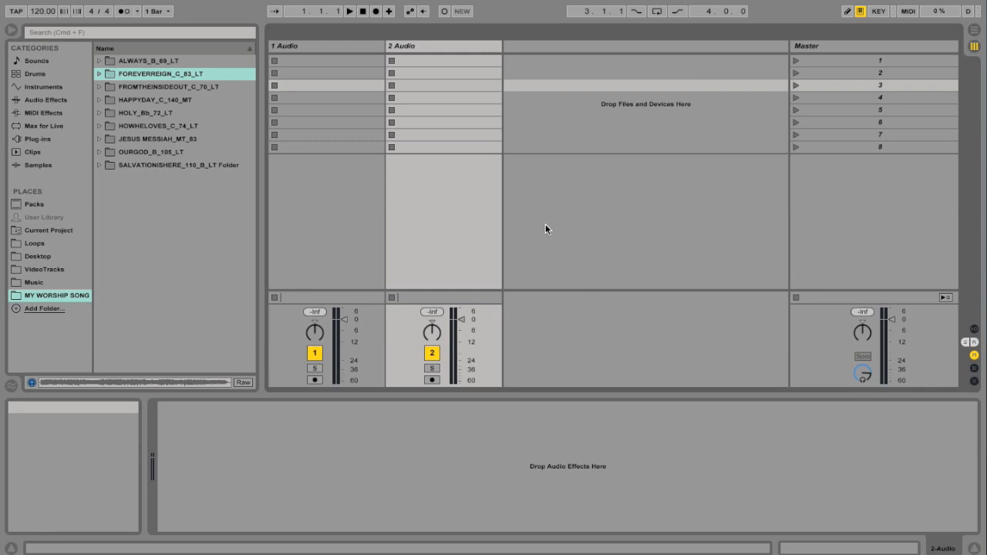
mouse_move(389, 74)
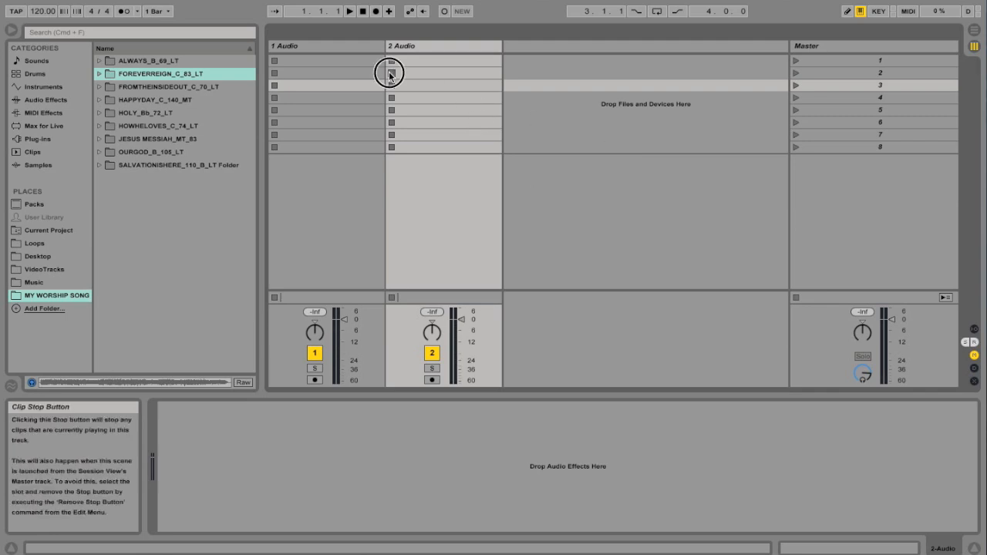
- Rename the first audio track CUES
left_click(285, 46)
type("CUES")
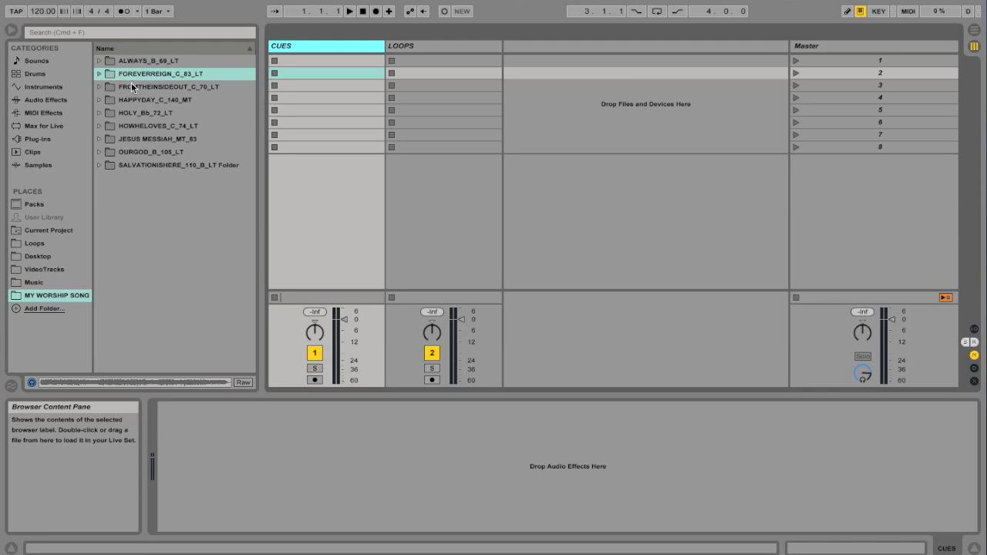
- Place the FOREVERREIGN CUES.wav file into scene 1 of the CUES track
left_click(98, 74)
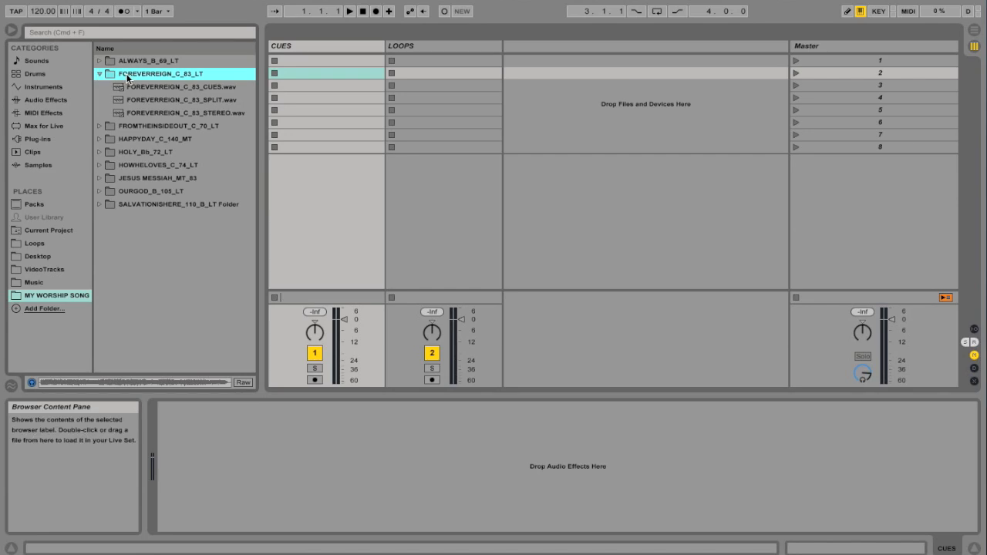
left_click(180, 87)
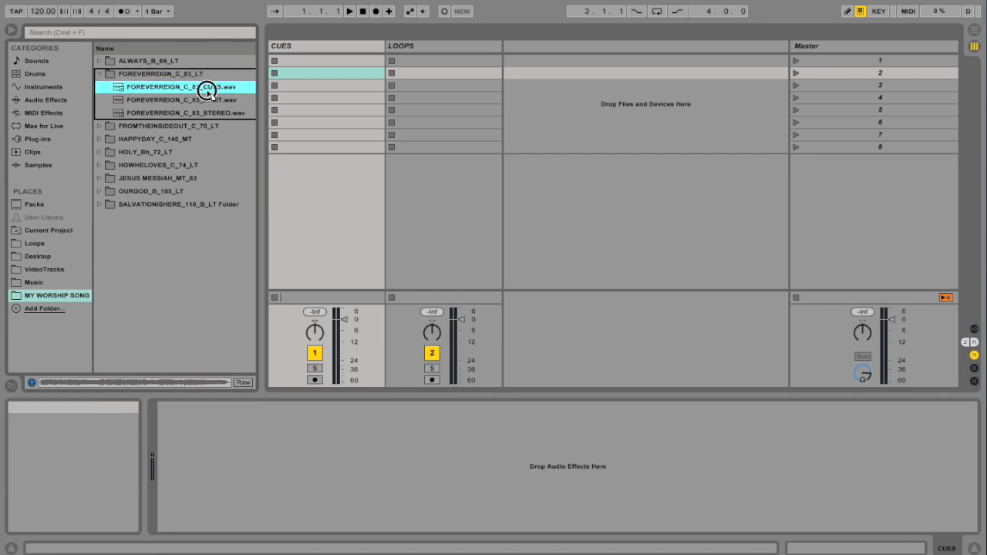
left_click_drag(182, 87, 327, 61)
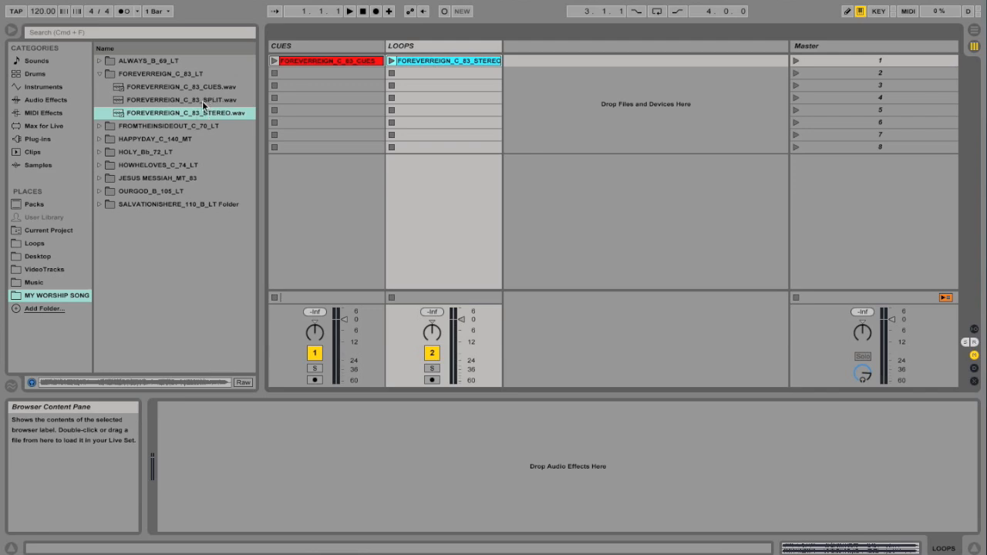
mouse_move(222, 100)
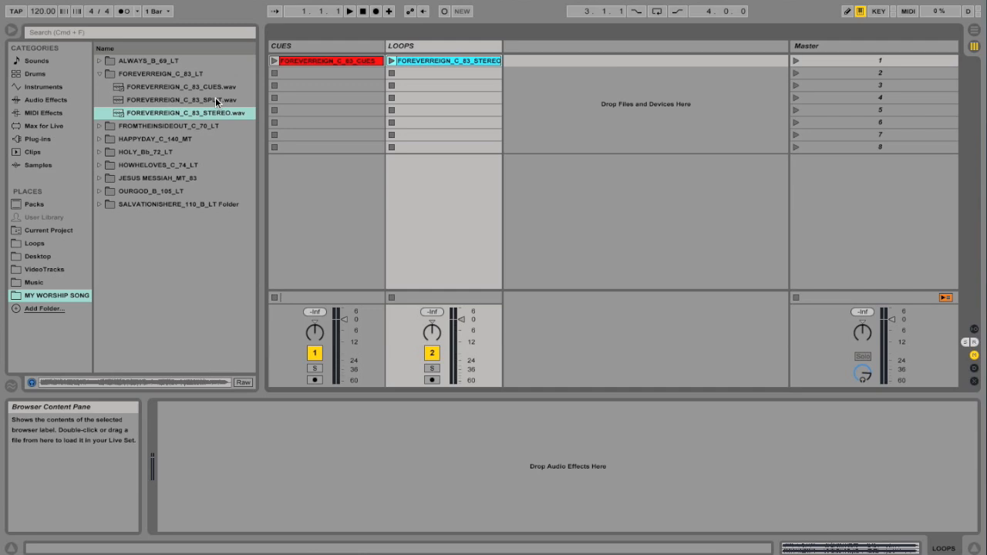
mouse_move(358, 71)
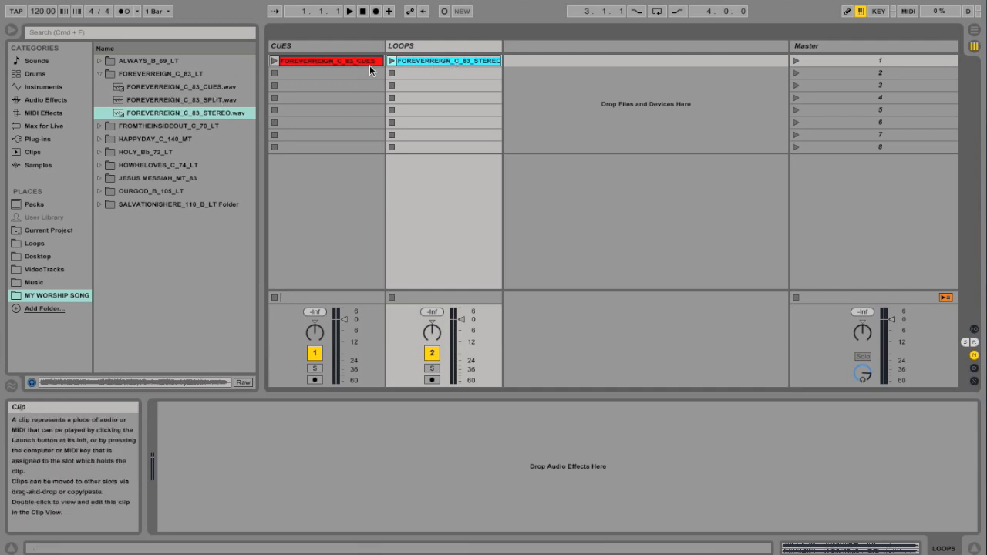
- Name scene 1 Forever Reign and give it an 83 BPM launch tempo and 4/4 signature
left_click(99, 74)
type("Forever Reign")
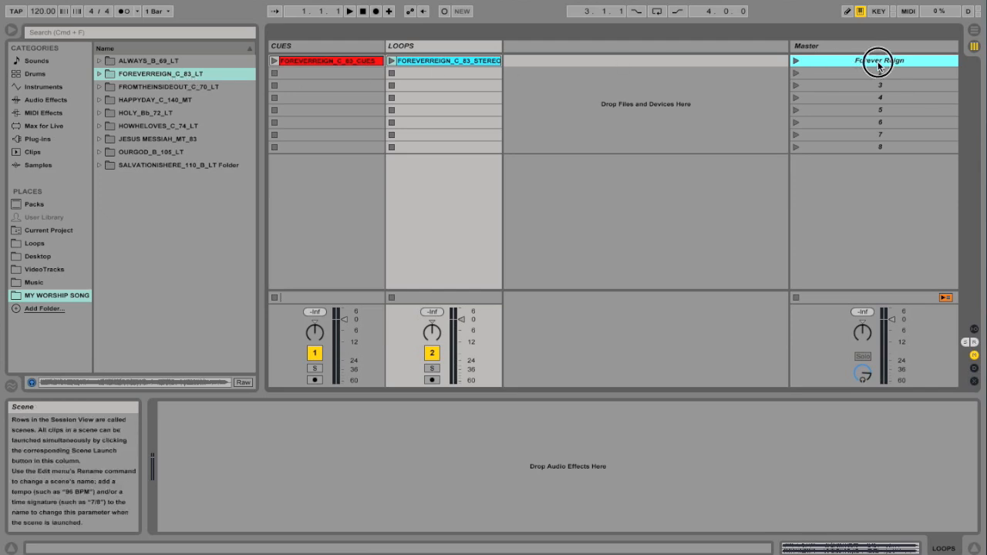
right_click(879, 60)
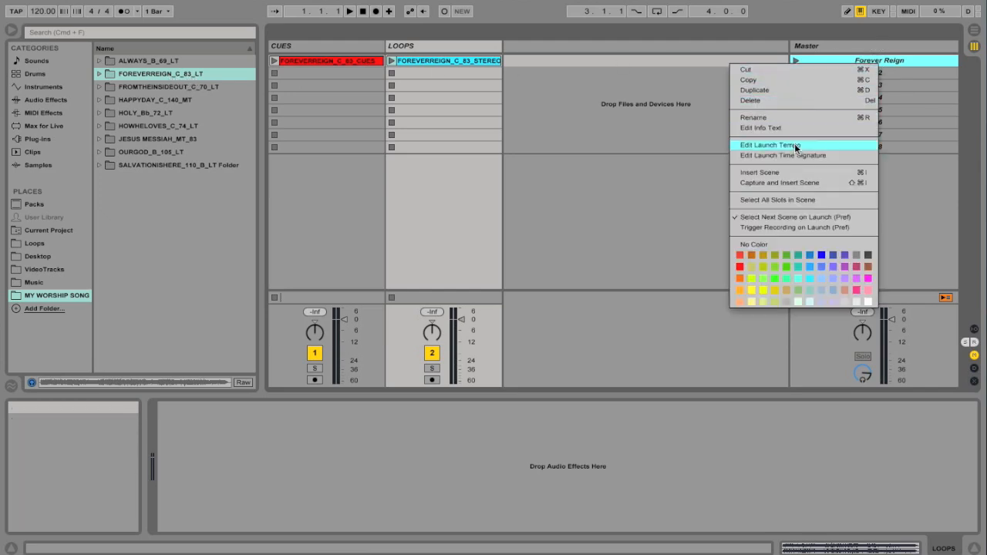
left_click(770, 145)
type(";83 BPM")
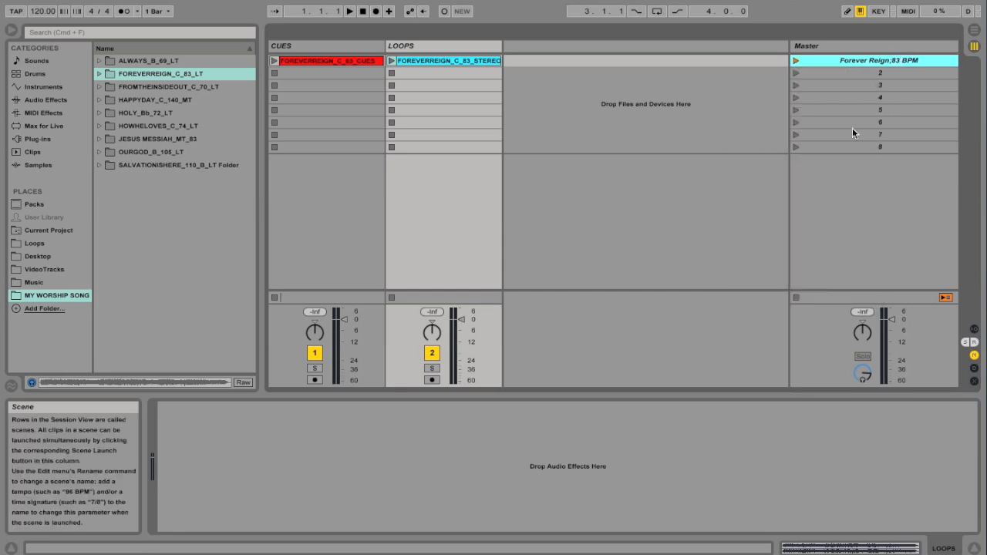
right_click(879, 60)
type("; 4/4")
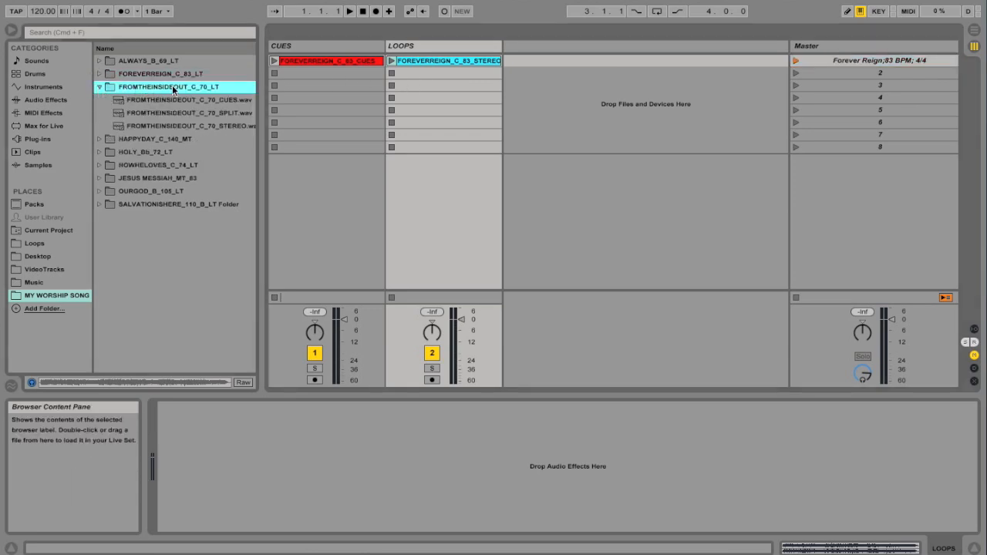
- Place the FROMTHEINSIDEOUT CUES and STEREO files into scene 2 of CUES and LOOPS
left_click_drag(177, 99, 321, 74)
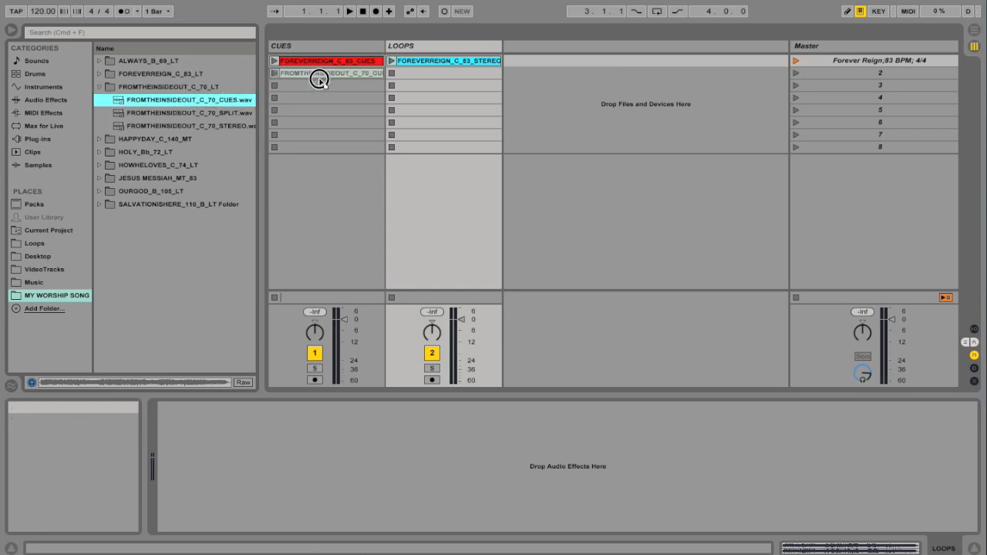
left_click(179, 127)
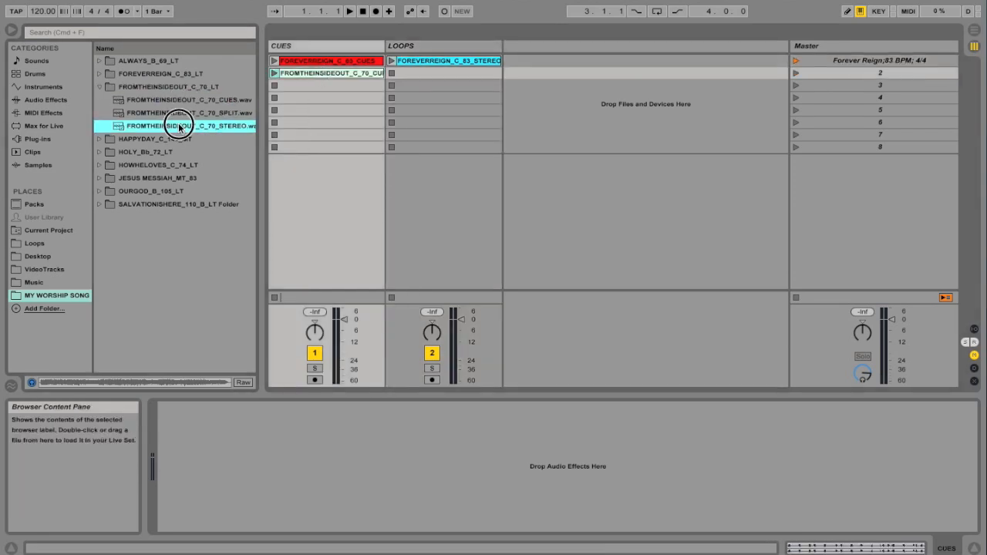
left_click_drag(178, 126, 444, 72)
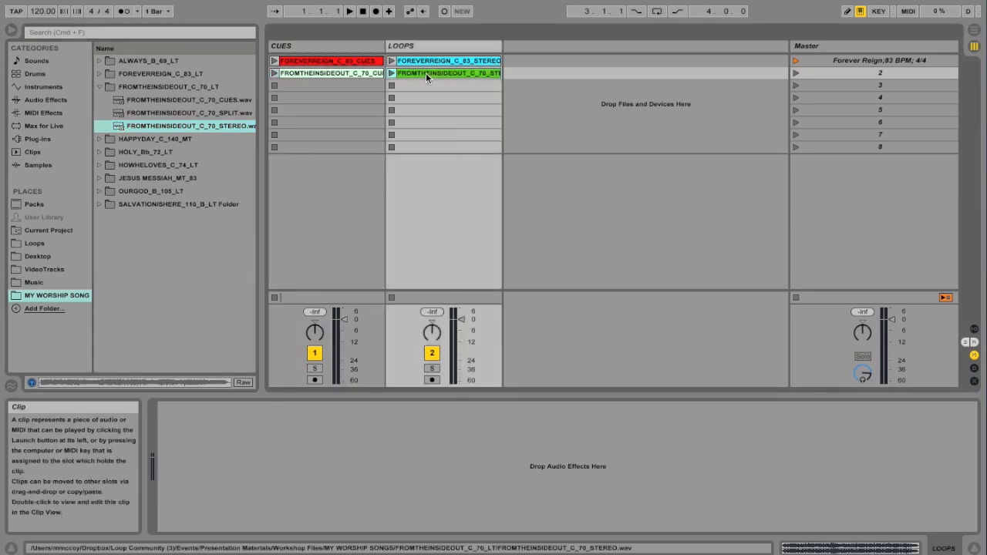
- Name scene 2 'From the inside out' with a 70 BPM launch tempo and 4/4
left_click(872, 72)
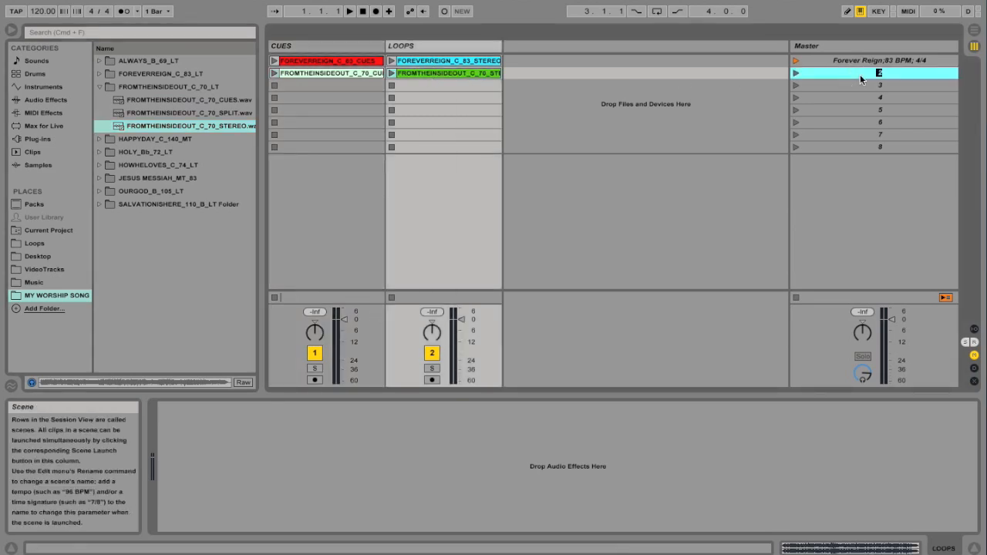
type("From the inside out")
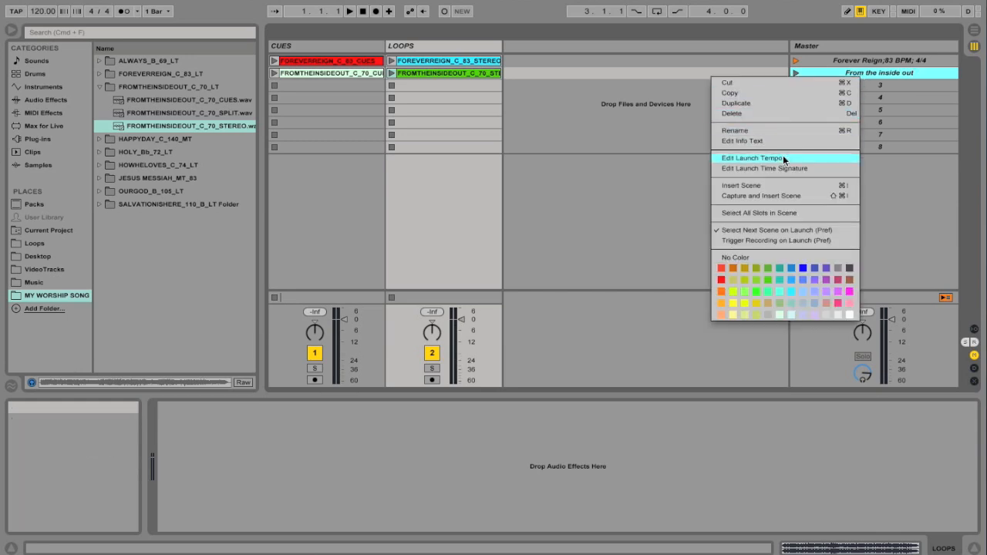
left_click(749, 157)
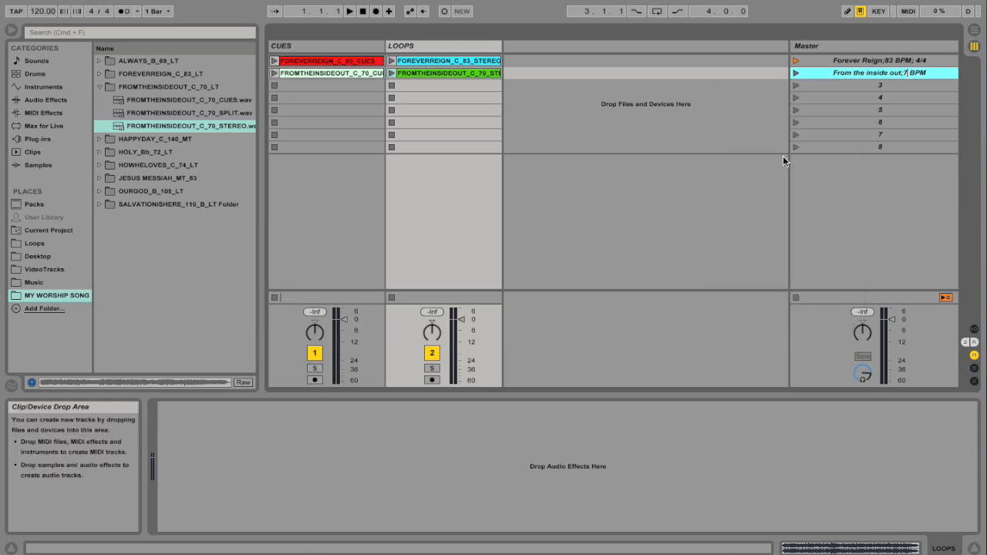
left_click(879, 73)
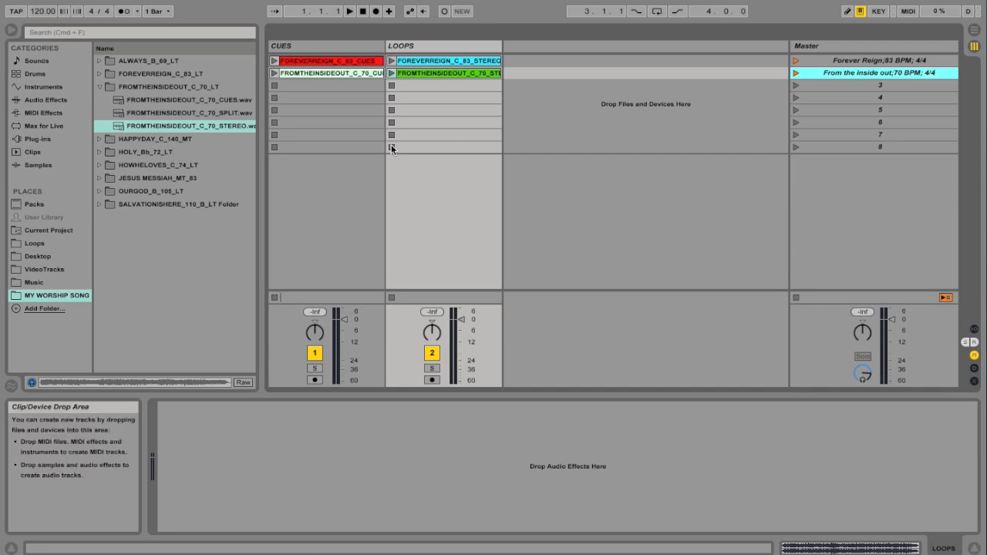
- Browse to the How He Loves song folder in the file browser
left_click(99, 86)
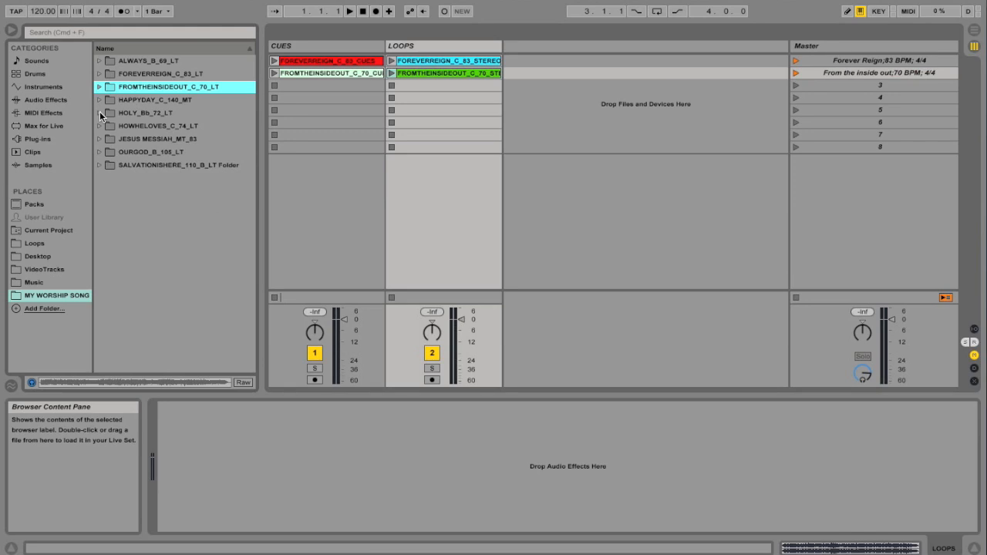
left_click(98, 113)
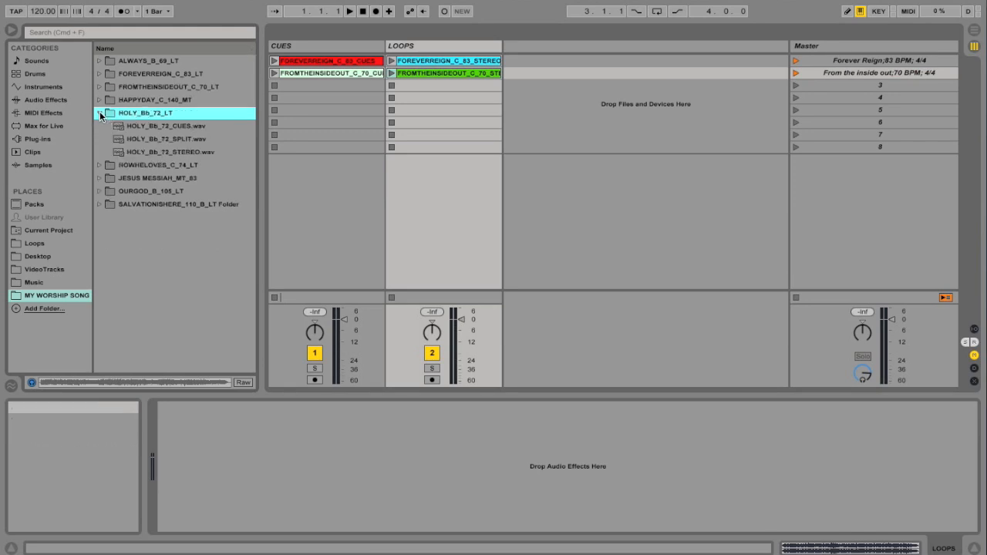
left_click(99, 127)
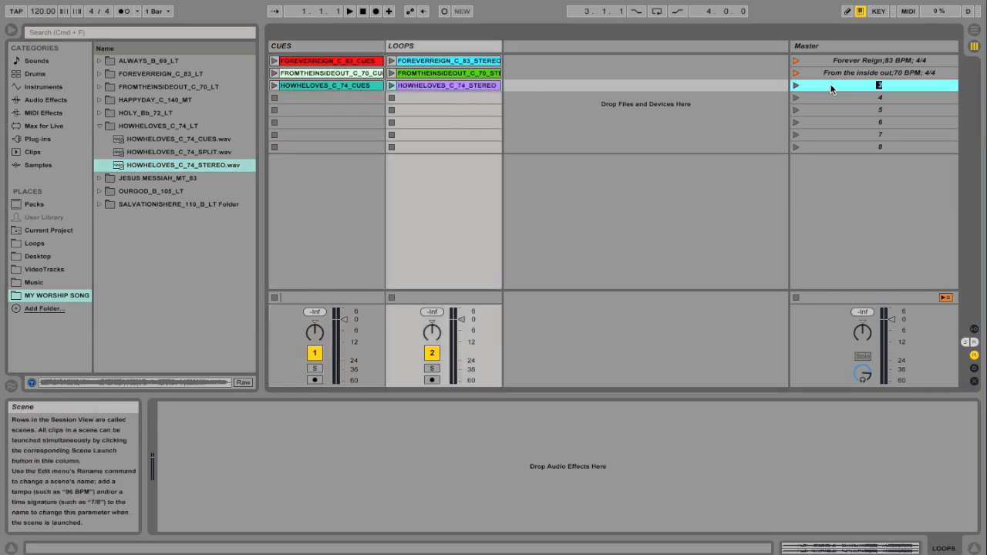
- Name scene 3 'How He Loves; 74 BPM; 6/8'
type("How He Loves; 74 BPM;")
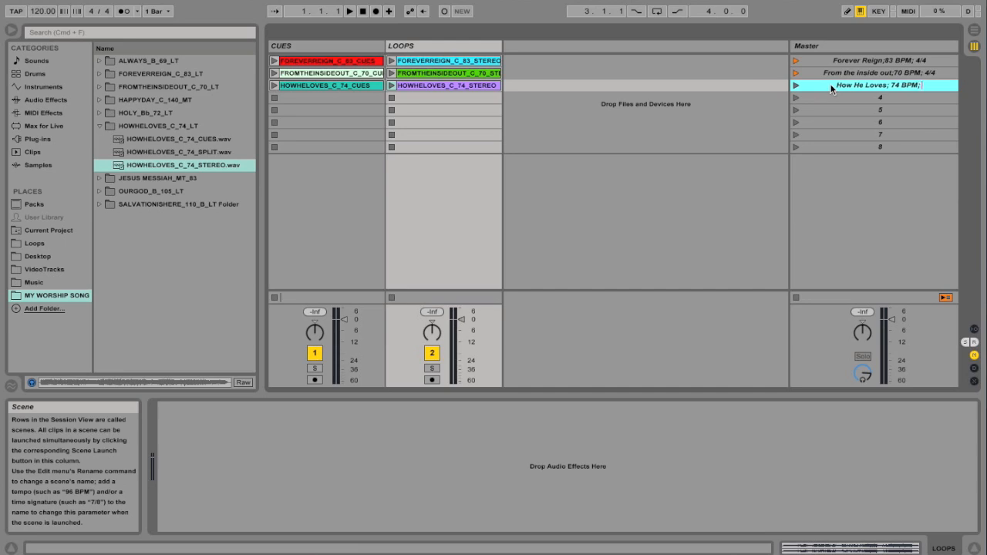
type("6/8")
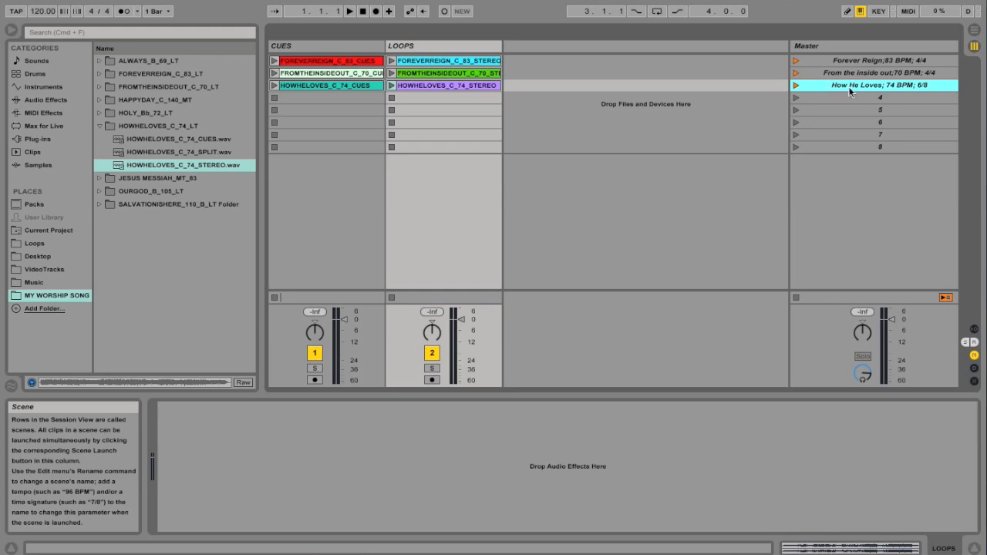
- Name scene 4 'Revelation Song; 76 BPM; 4/4'
left_click(879, 98)
type("Revelation Song;")
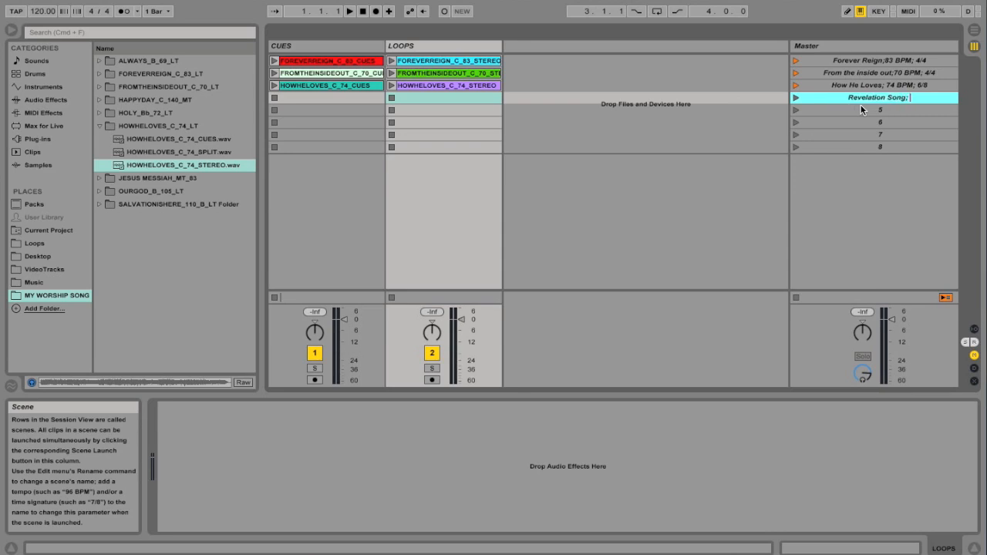
type("76 BPM; 4/4")
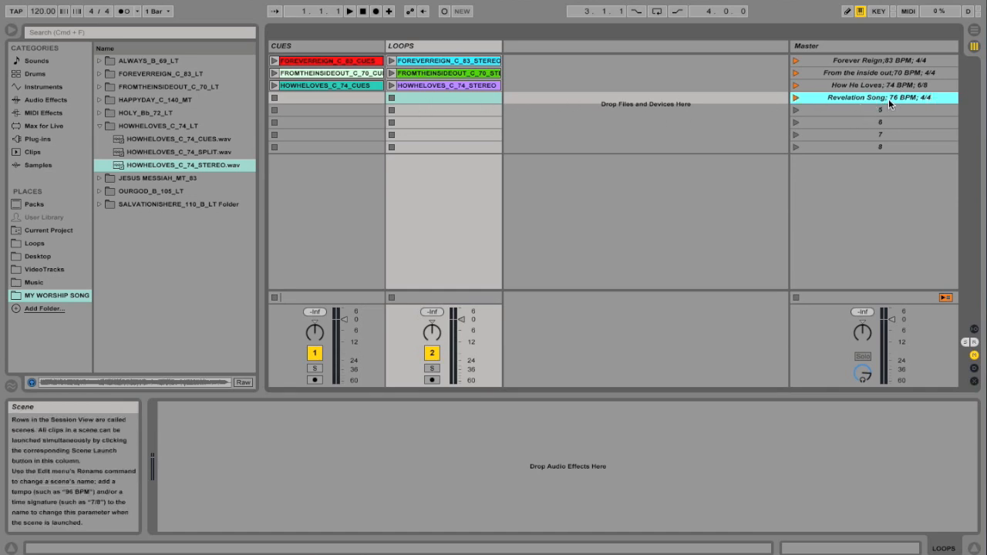
mouse_move(832, 115)
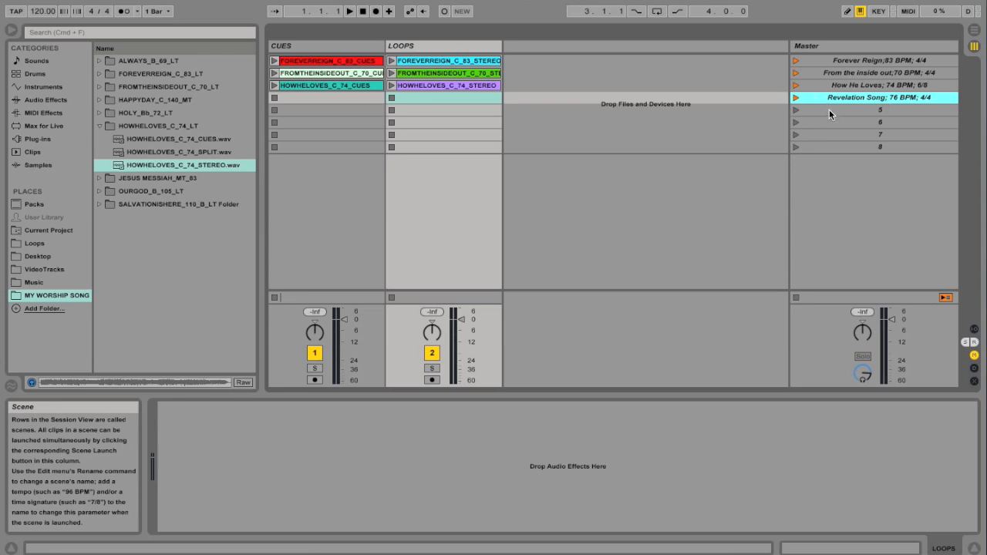
- Colour the Forever Reign clips yellow and the other songs' clips and scenes orange and purple
left_click(324, 62)
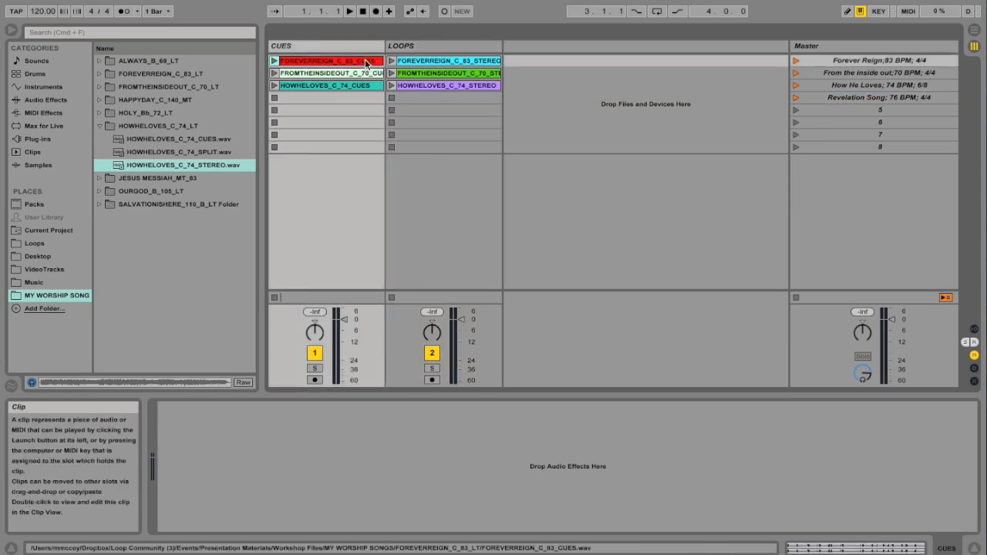
right_click(444, 60)
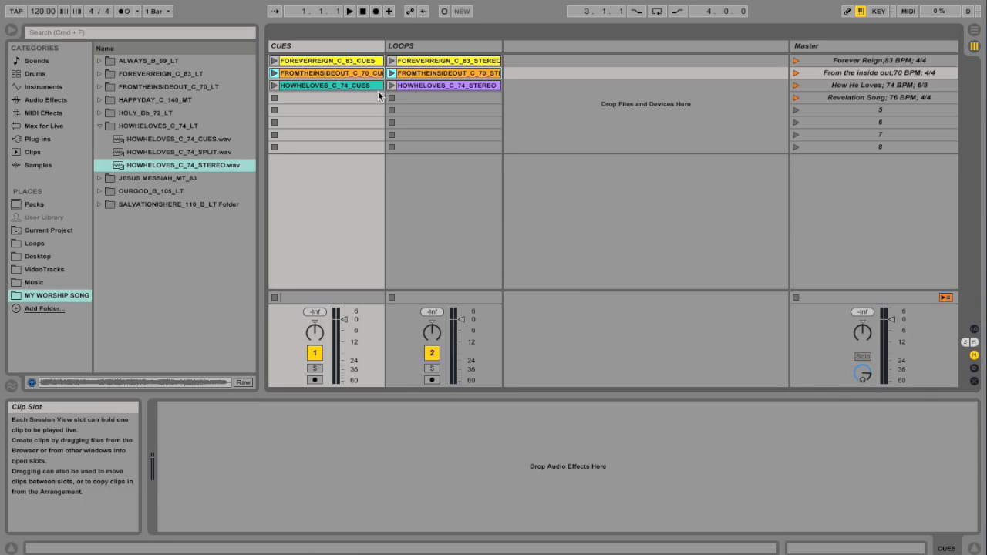
right_click(447, 85)
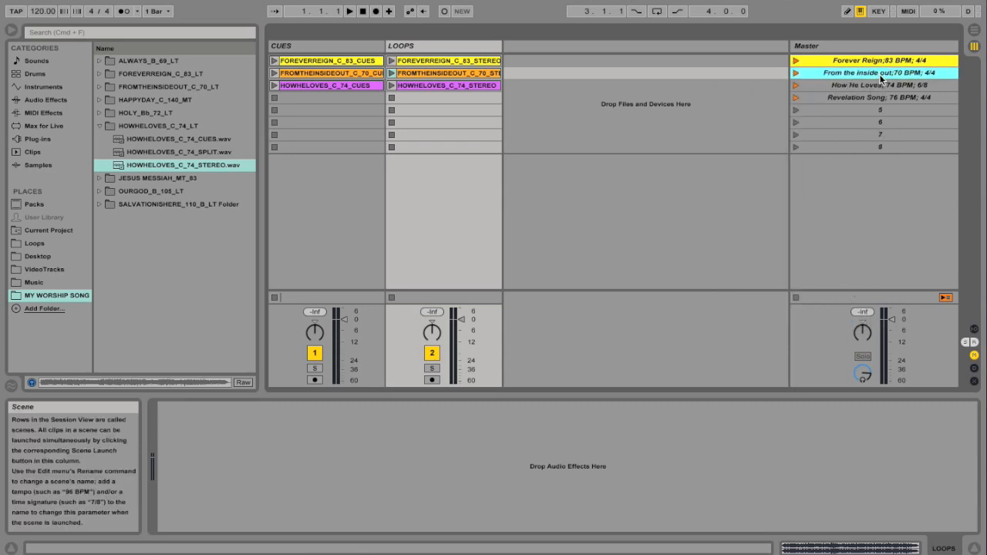
left_click(879, 85)
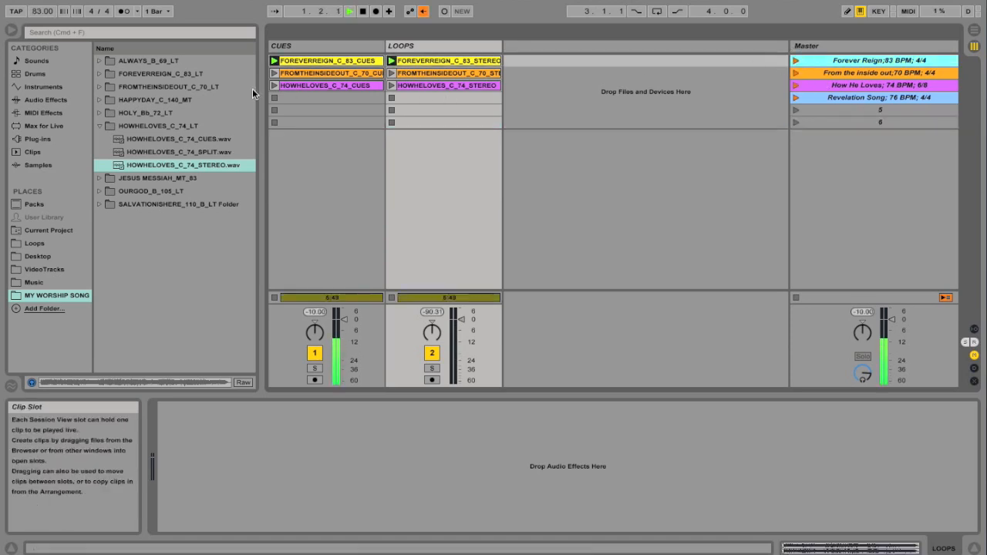
- Launch the From the inside out scene and adjust the CUES track fader while it plays
left_click(124, 11)
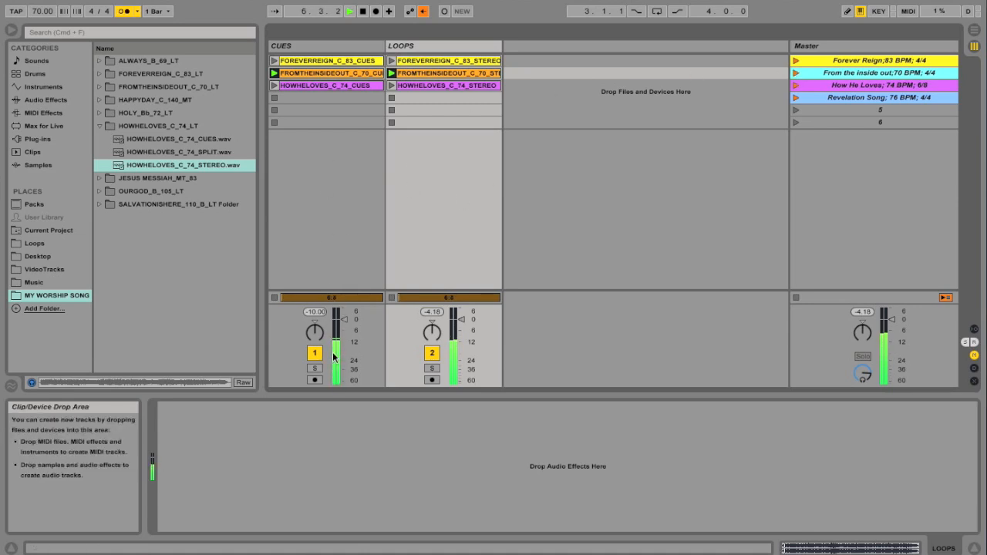
left_click_drag(432, 331, 432, 323)
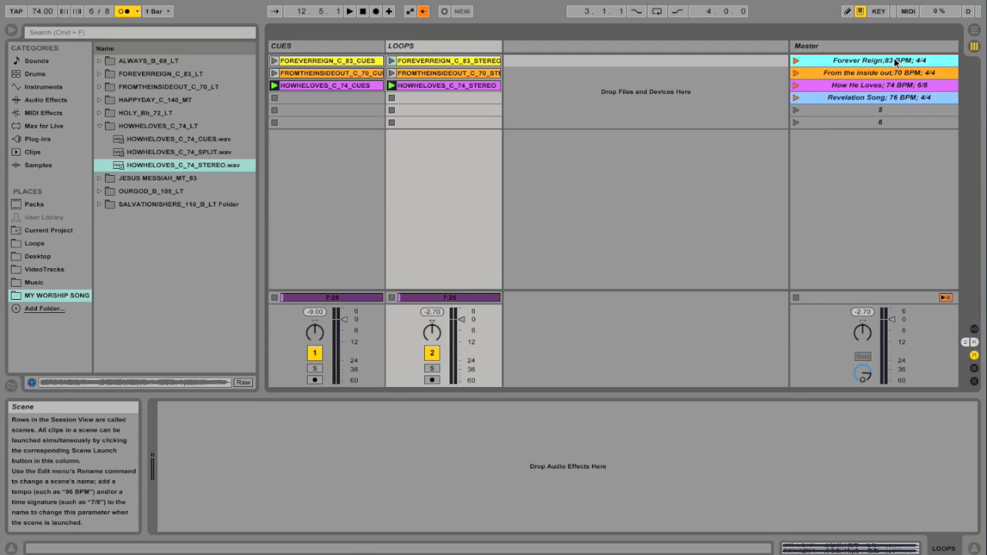
mouse_move(879, 68)
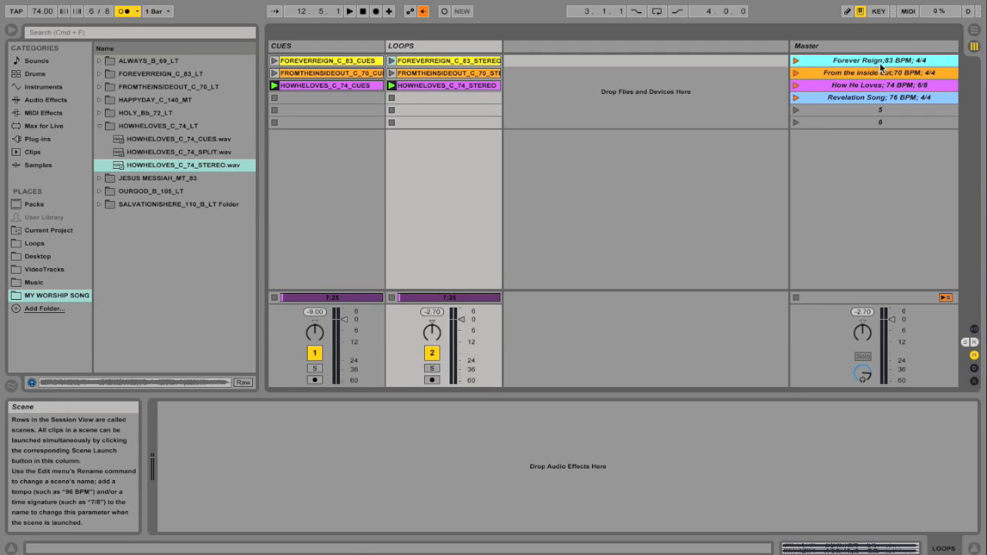
- Enable Warp on the Forever Reign STEREO loop and on its CUES clip
left_click(796, 60)
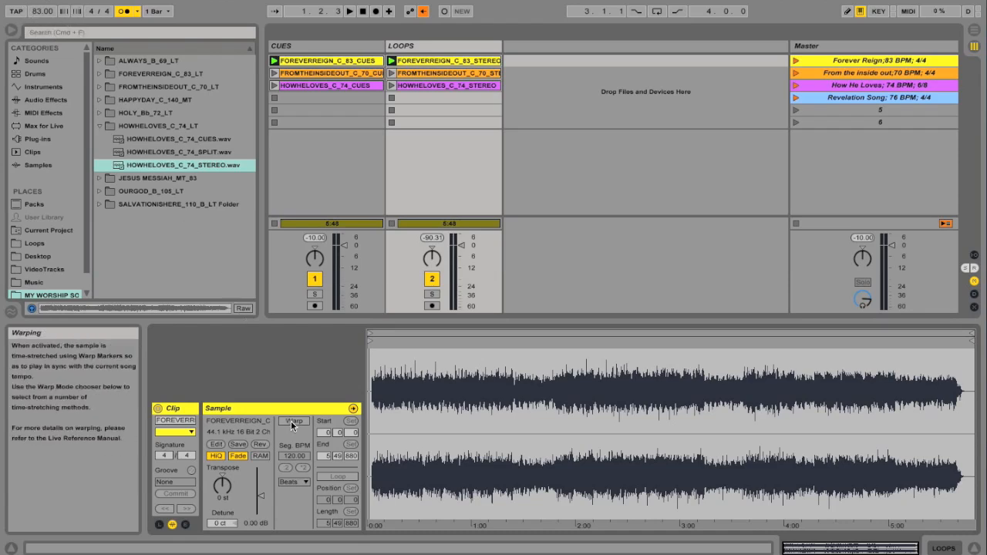
left_click(293, 420)
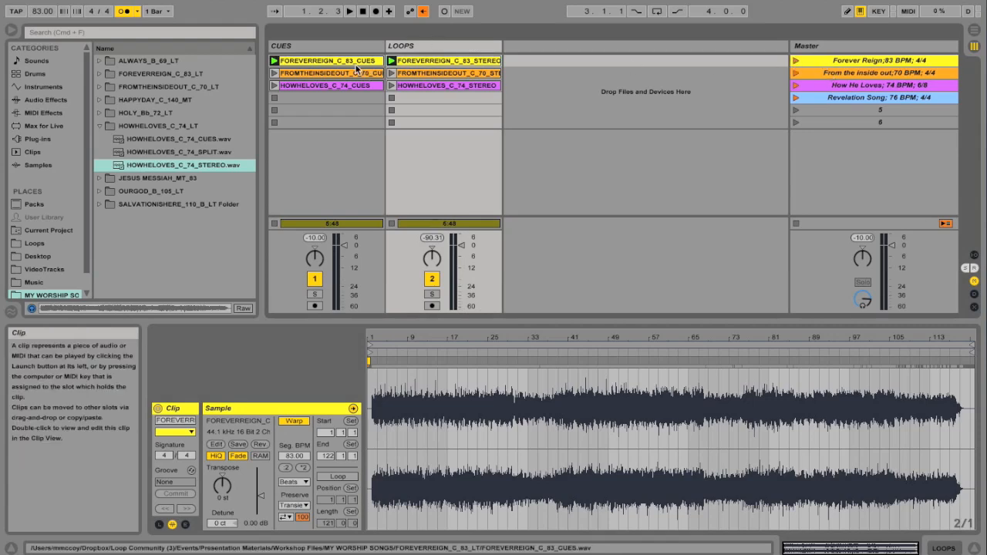
left_click(293, 422)
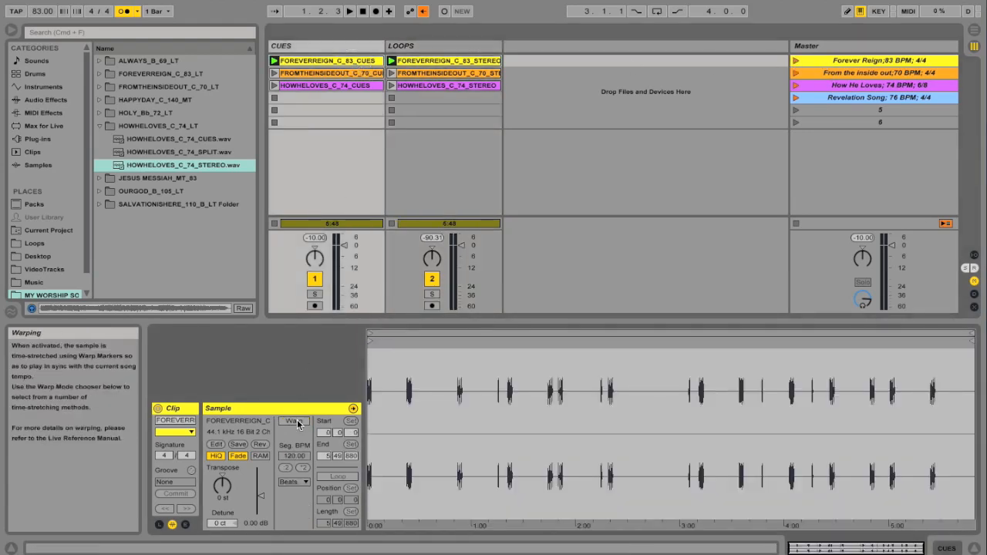
left_click(293, 421)
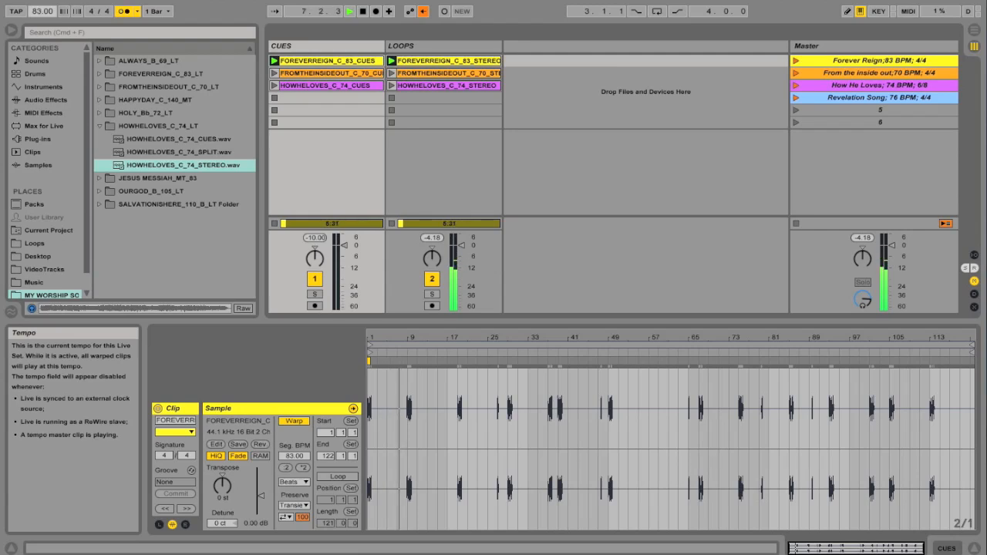
- Set the Forever Reign STEREO loop's warp mode to Complex
left_click(460, 62)
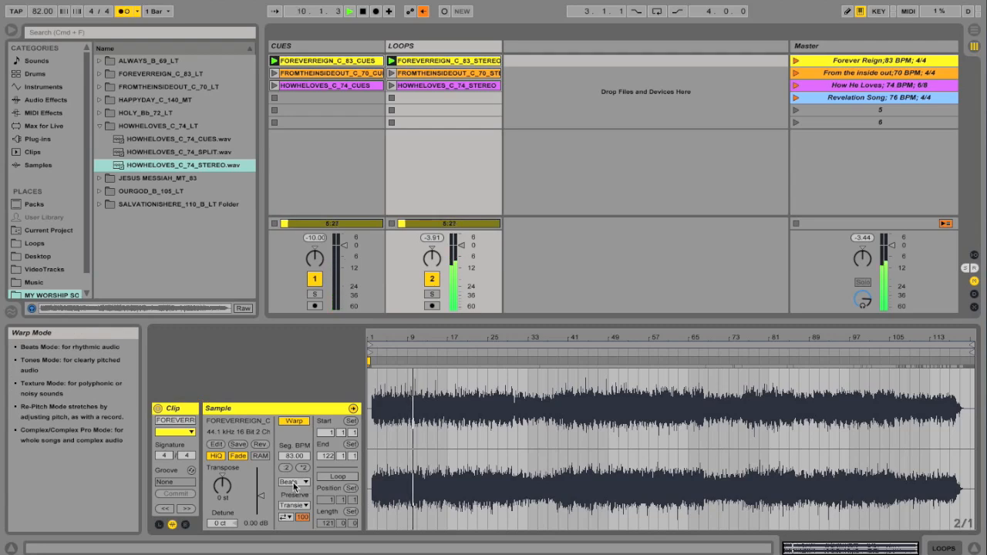
left_click(293, 482)
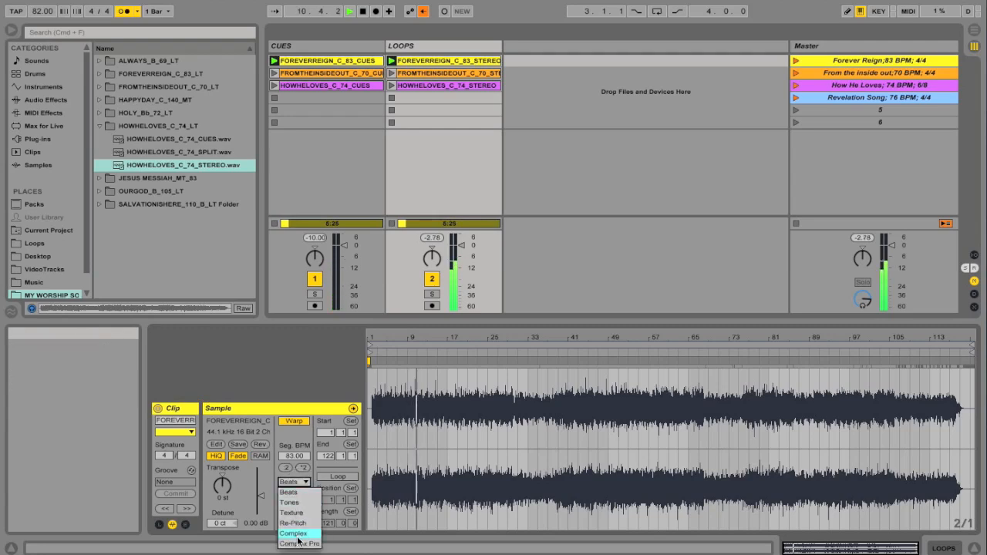
left_click(293, 534)
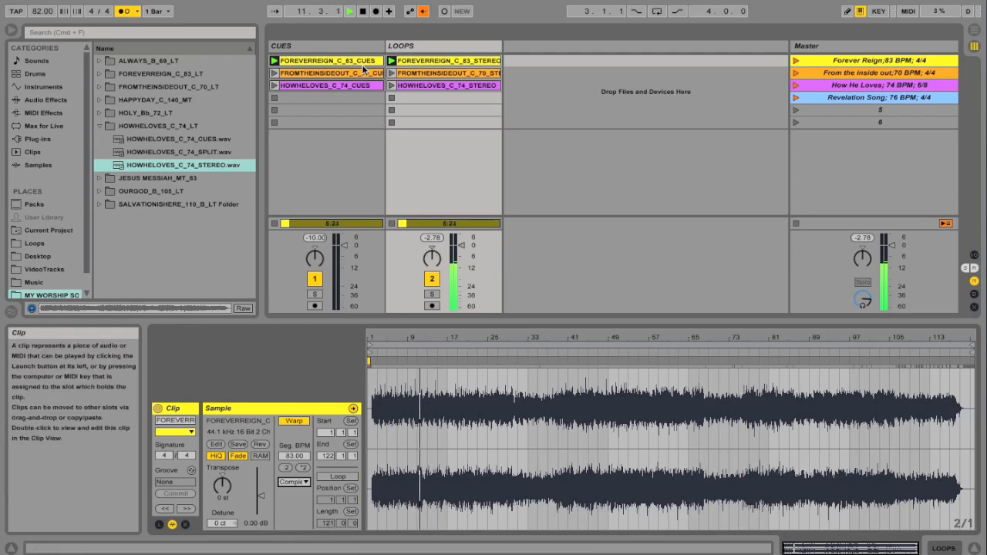
left_click(293, 481)
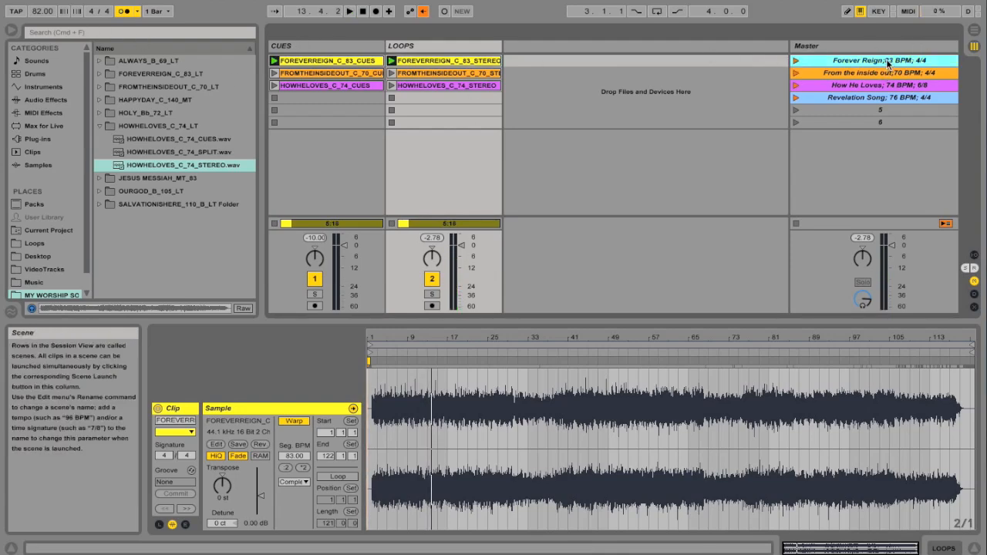
left_click(447, 61)
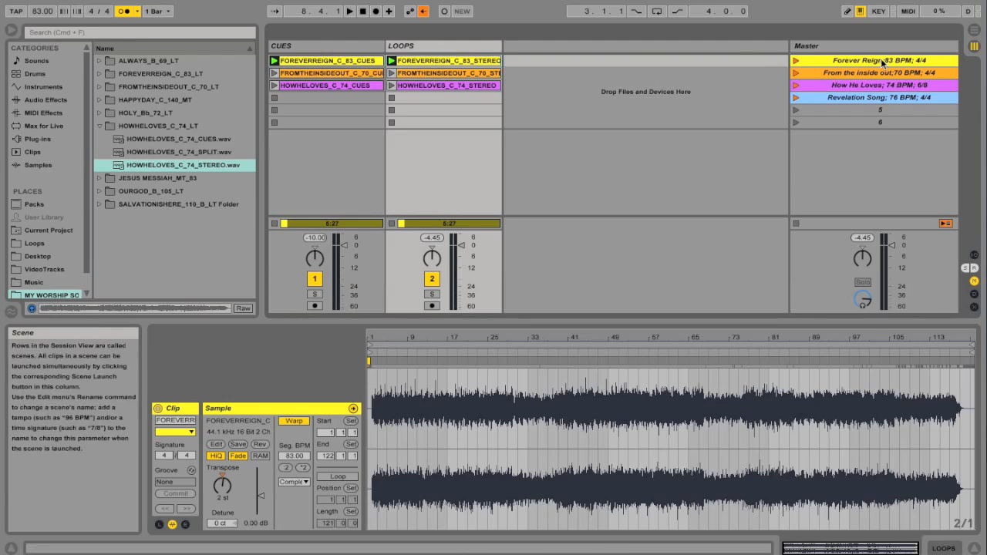
mouse_move(893, 65)
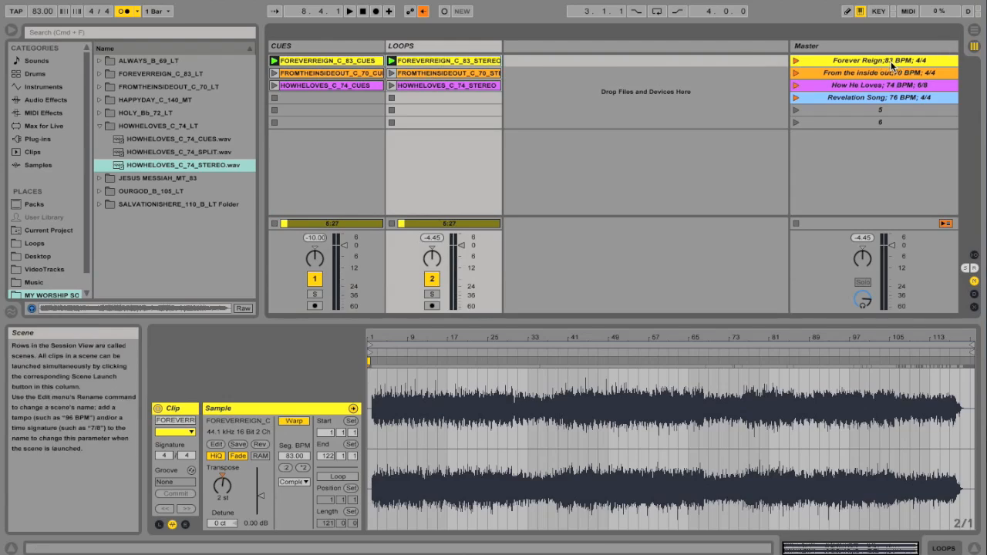
- Rename the Forever Reign scene tempo from 83 to 90 BPM, launch it, then stop playback
right_click(873, 60)
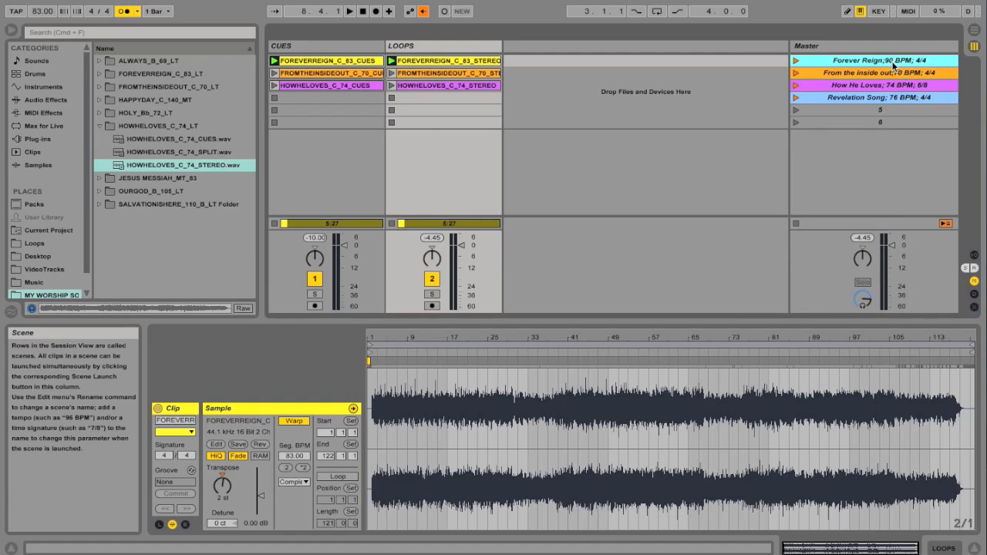
left_click(270, 424)
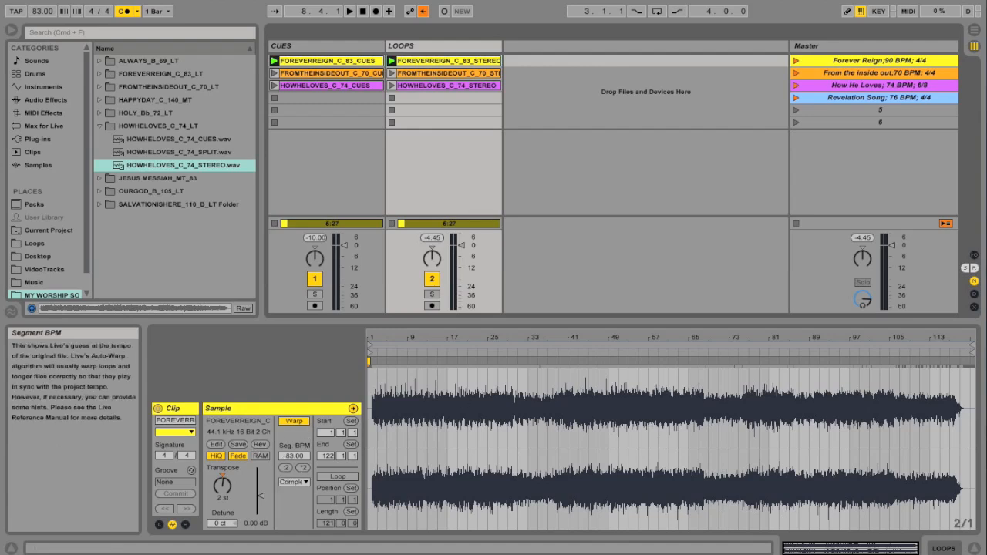
left_click(796, 62)
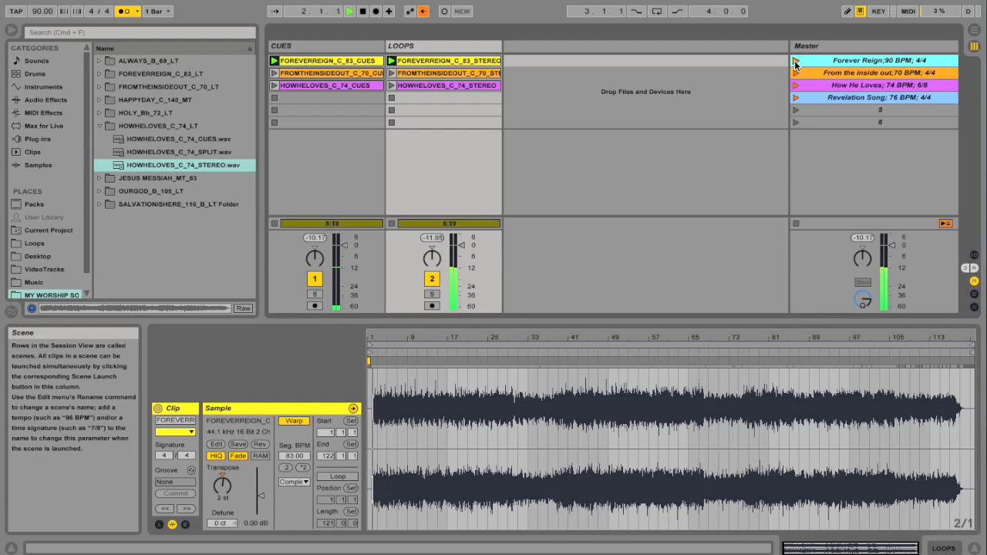
left_click(447, 60)
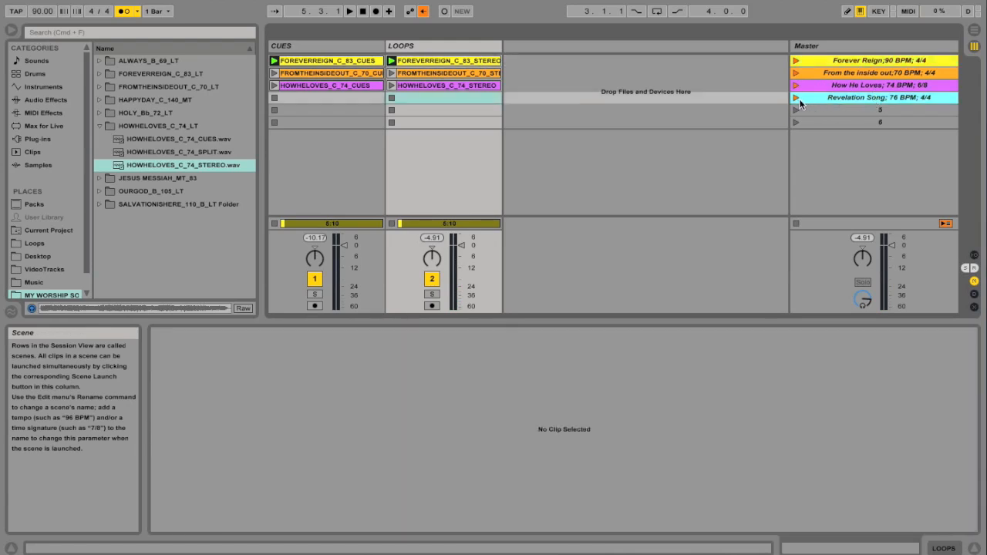
- Insert a MIDI track named CLICK ONLY with an empty clip in the Revelation Song row
left_click(796, 97)
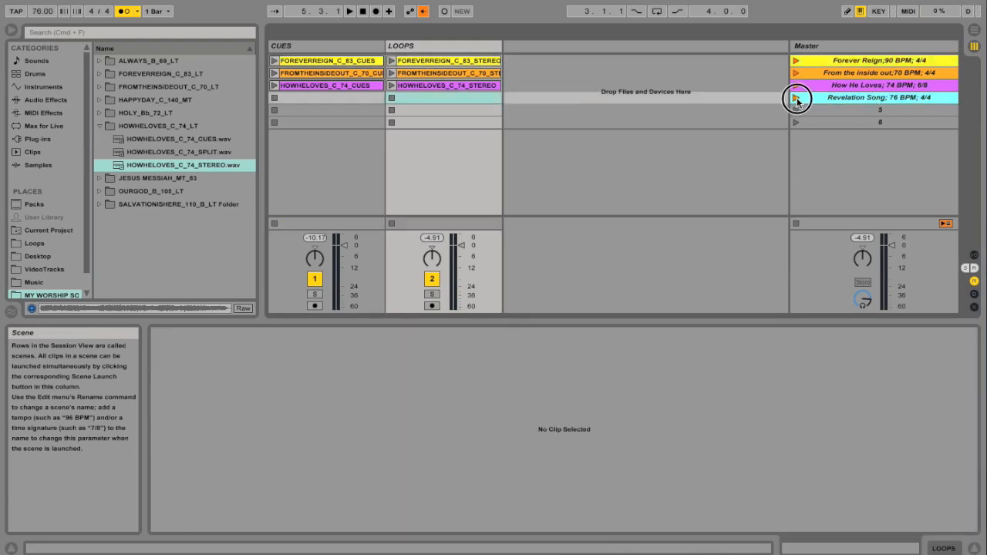
left_click(796, 98)
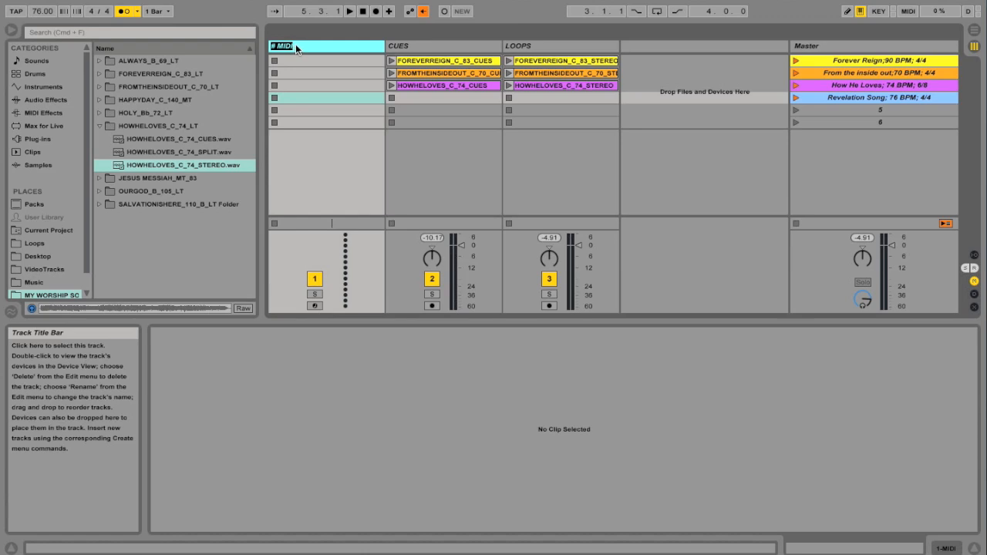
type("CLICK ONLY")
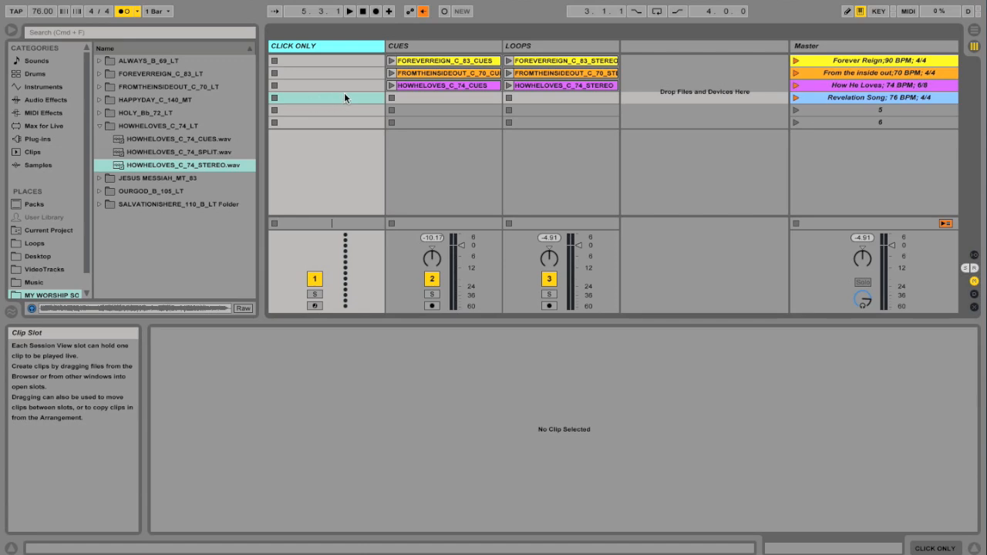
double_click(324, 99)
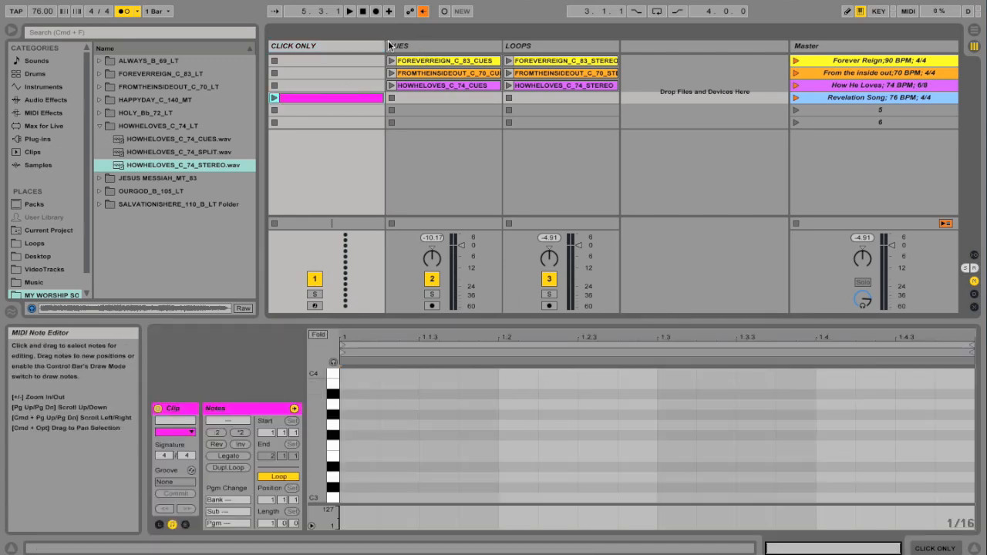
left_click(293, 47)
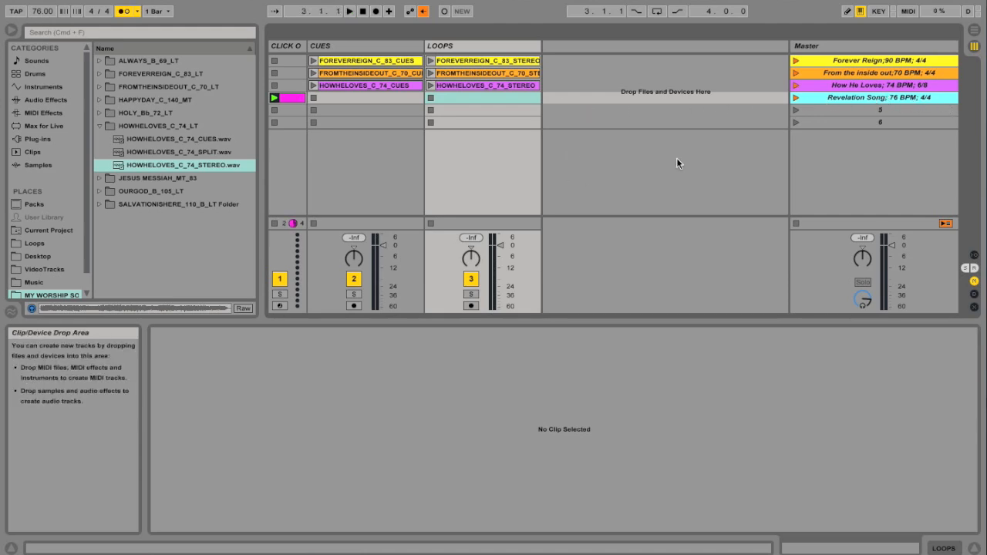
mouse_move(858, 101)
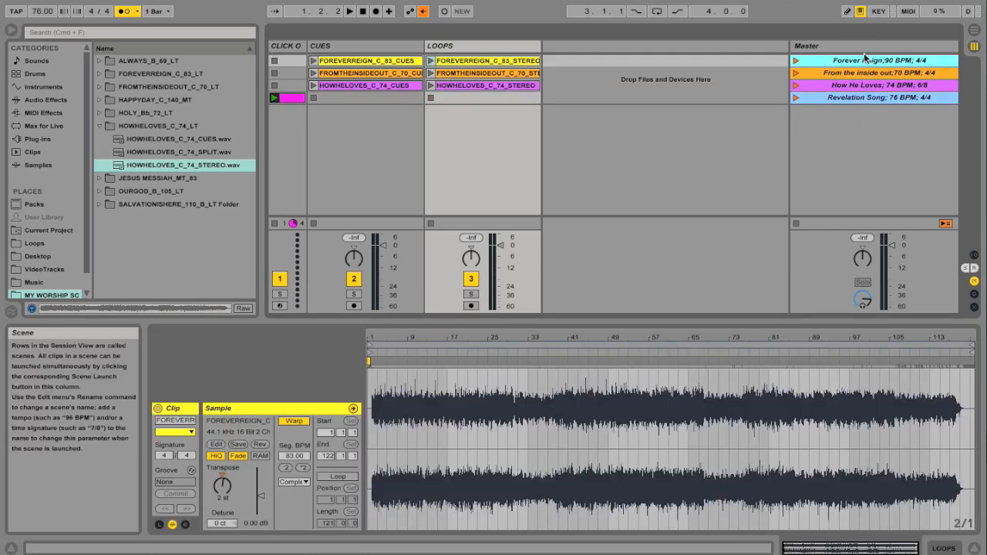
- In KEY map mode assign a computer key to the Forever Reign scene, then test launching it
left_click(878, 11)
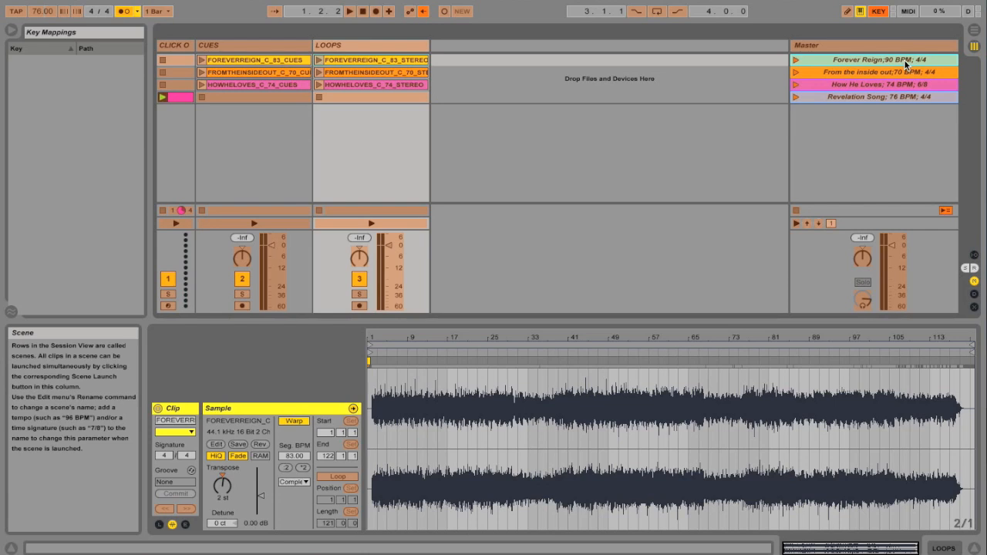
left_click(953, 60)
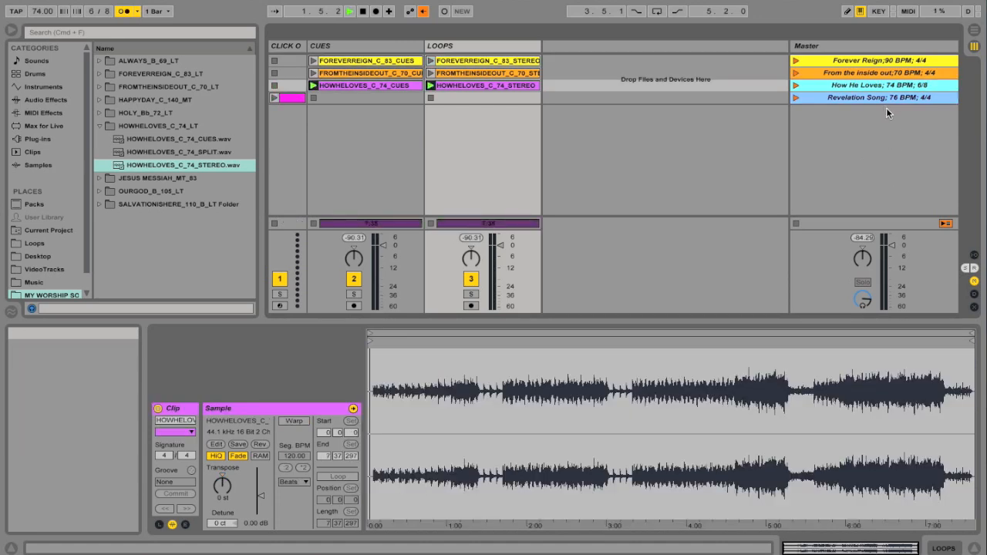
left_click(314, 72)
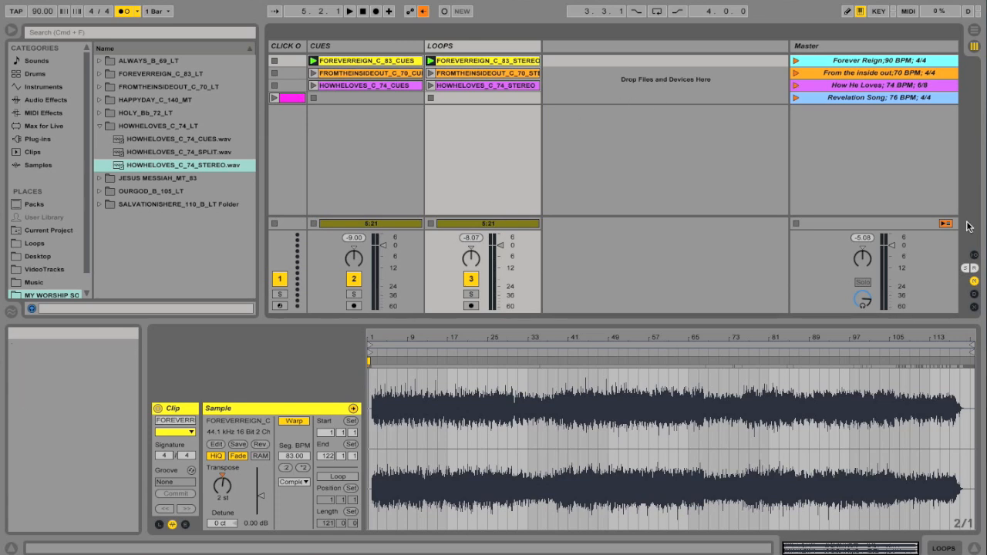
mouse_move(975, 256)
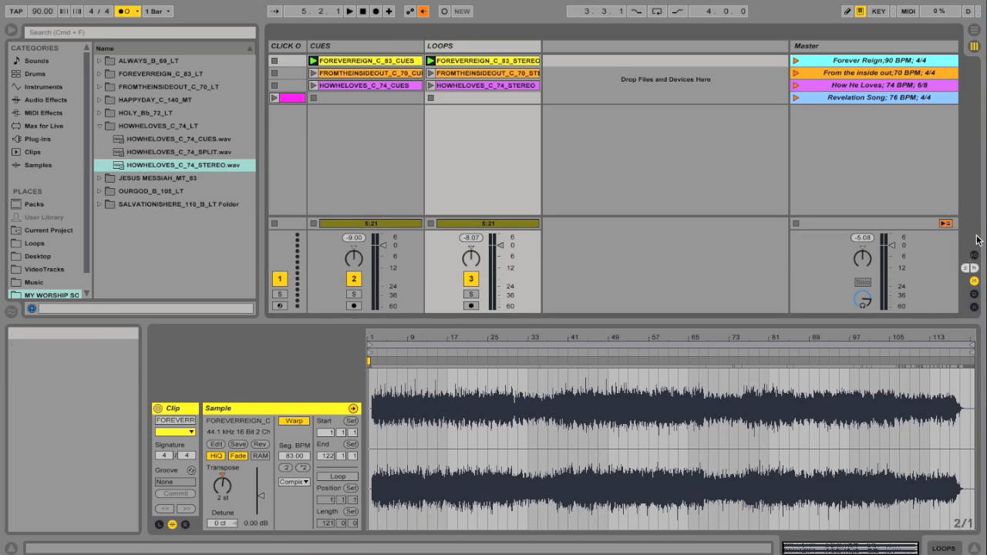
- Route CUES to Ext. Out 1 and LOOPS to Ext. Out 2, then launch Forever Reign
left_click(975, 256)
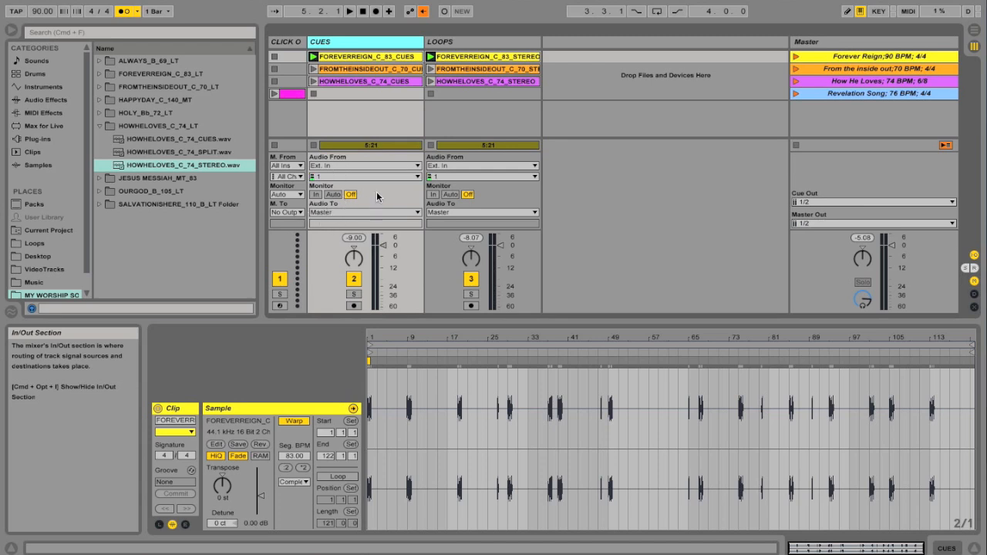
left_click(363, 213)
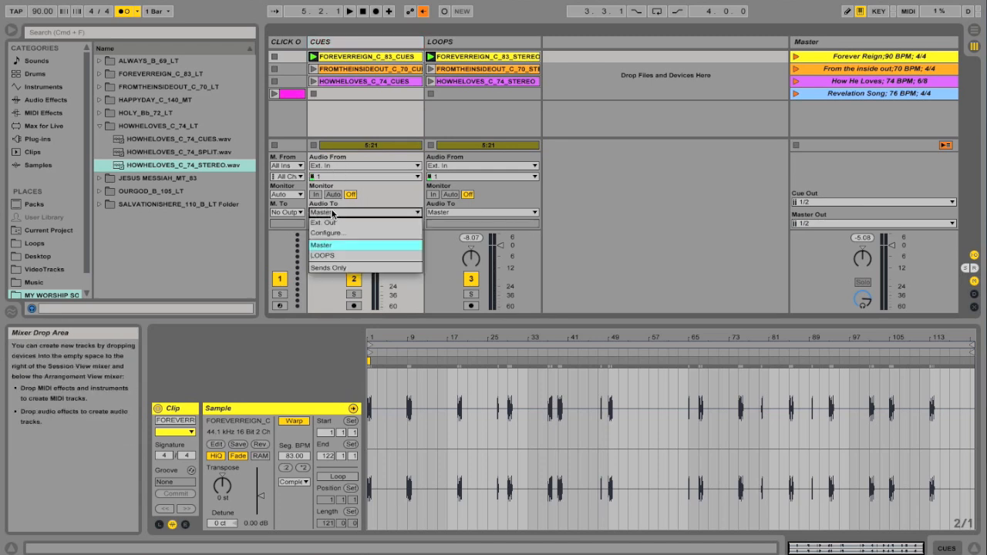
left_click(324, 222)
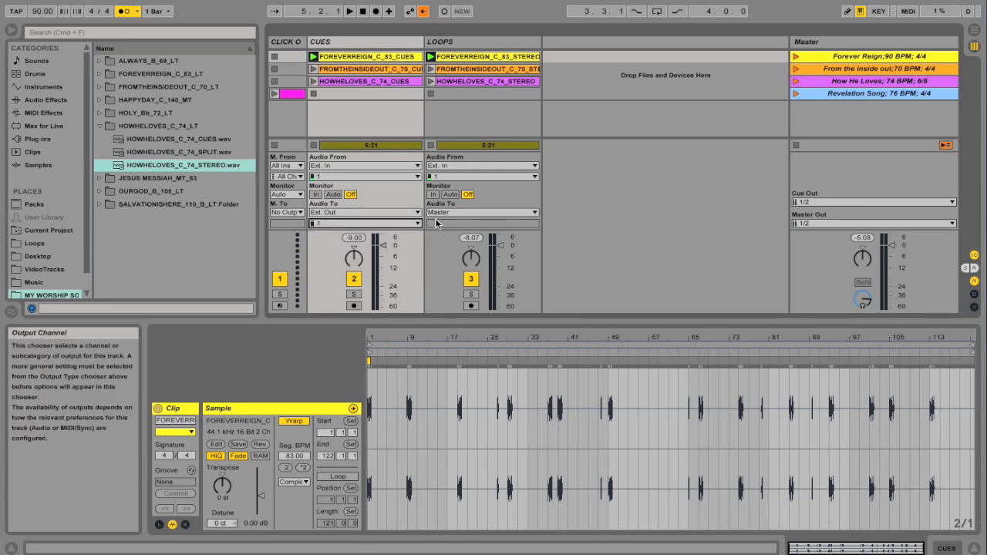
left_click(481, 213)
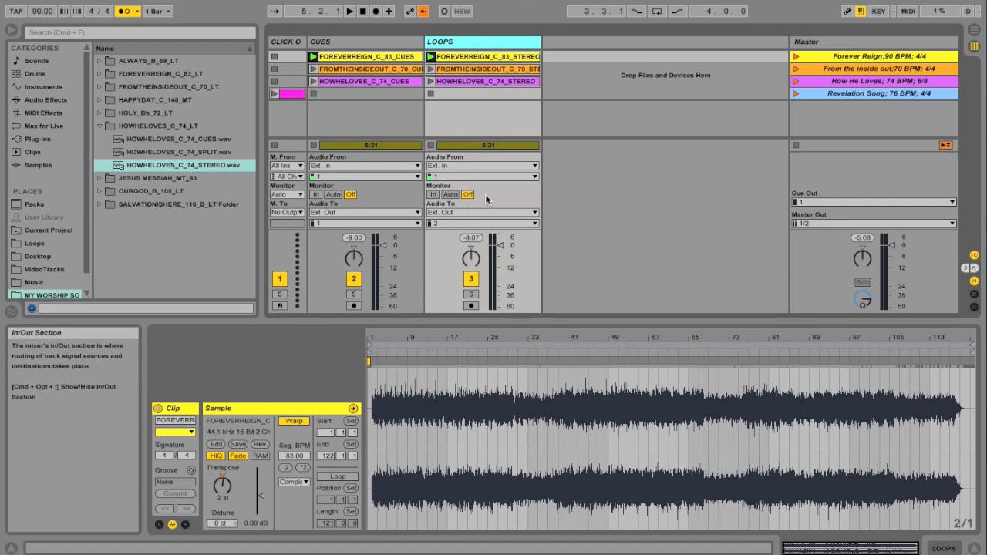
left_click(796, 56)
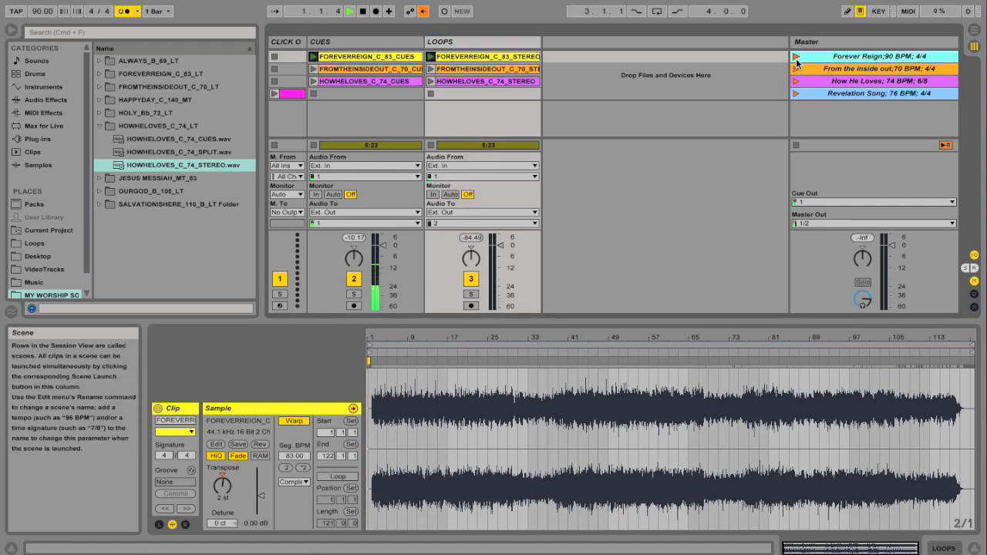